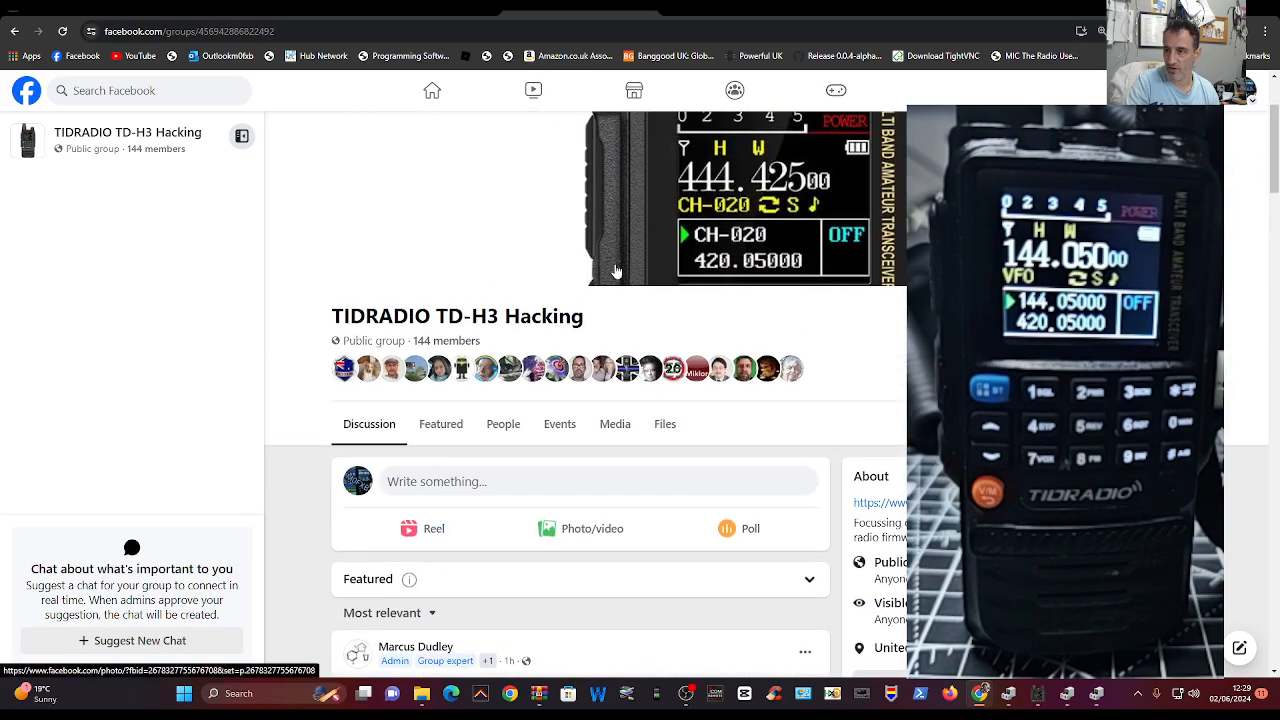
- Scroll the TD-H3 Hacking group feed and launch TIDStation.exe from the tidstation0_32b archive
scroll("down", 3)
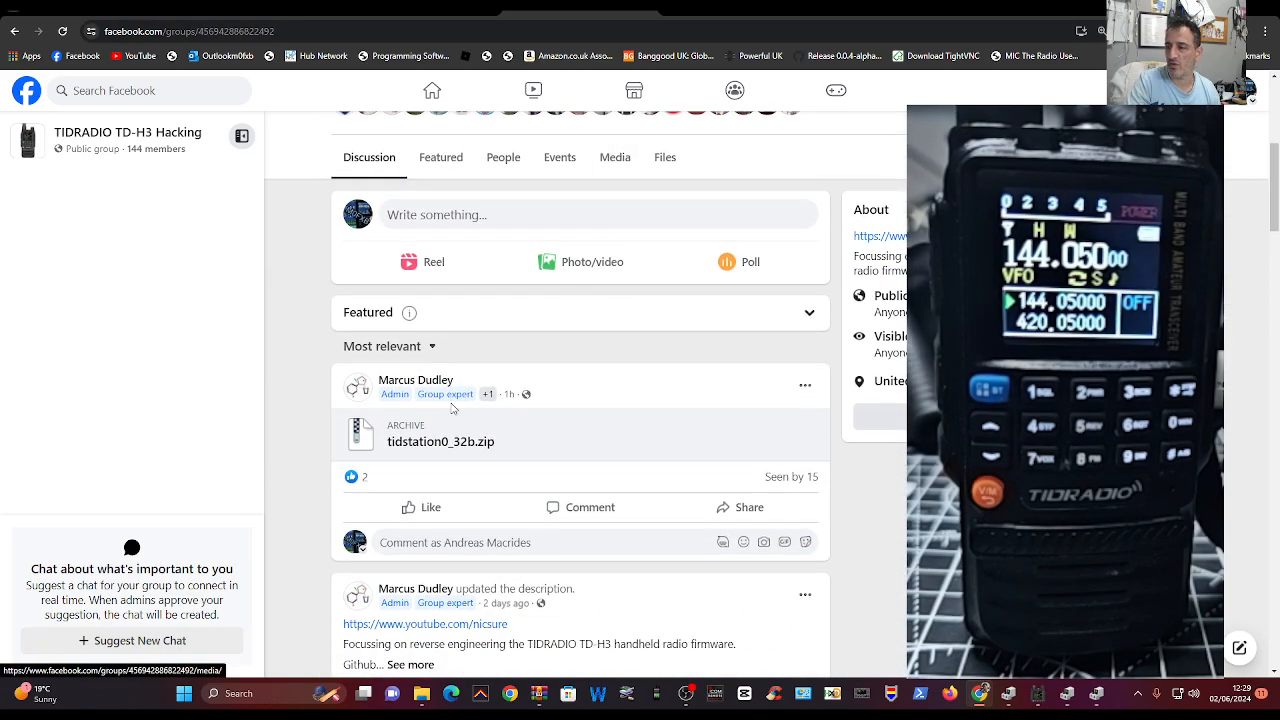
scroll("down", 3)
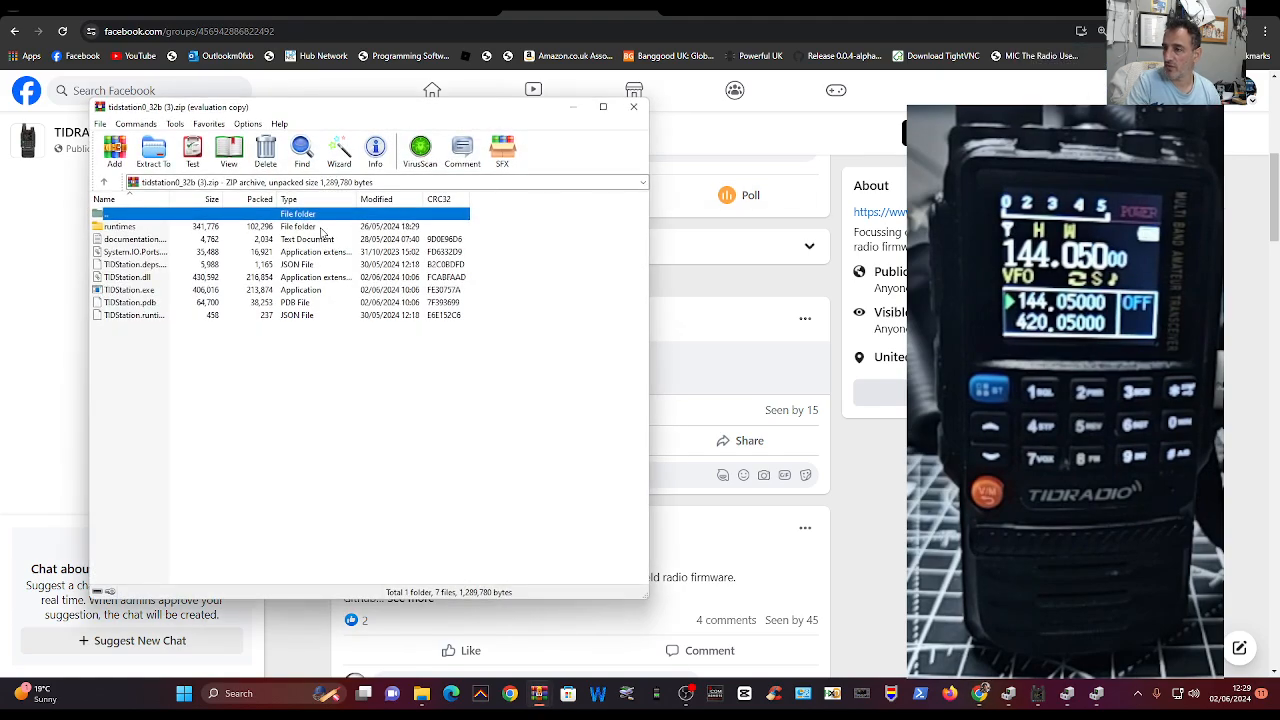
left_click(130, 289)
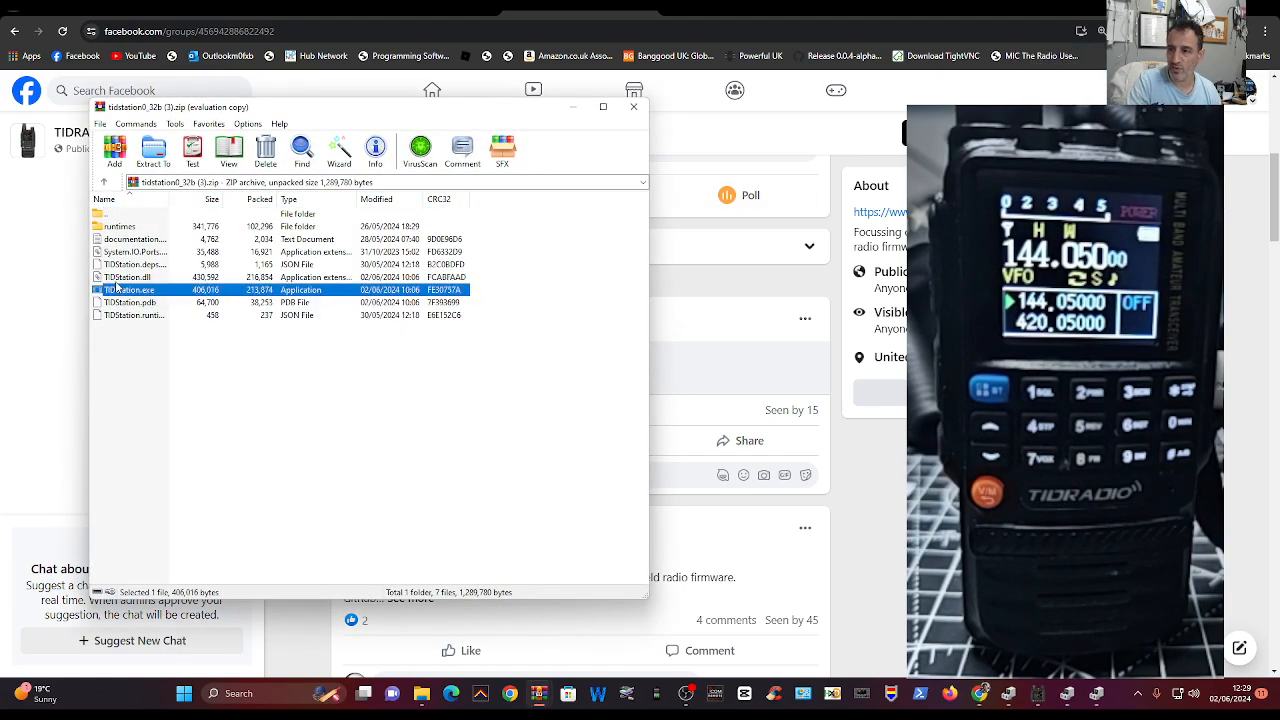
double_click(130, 289)
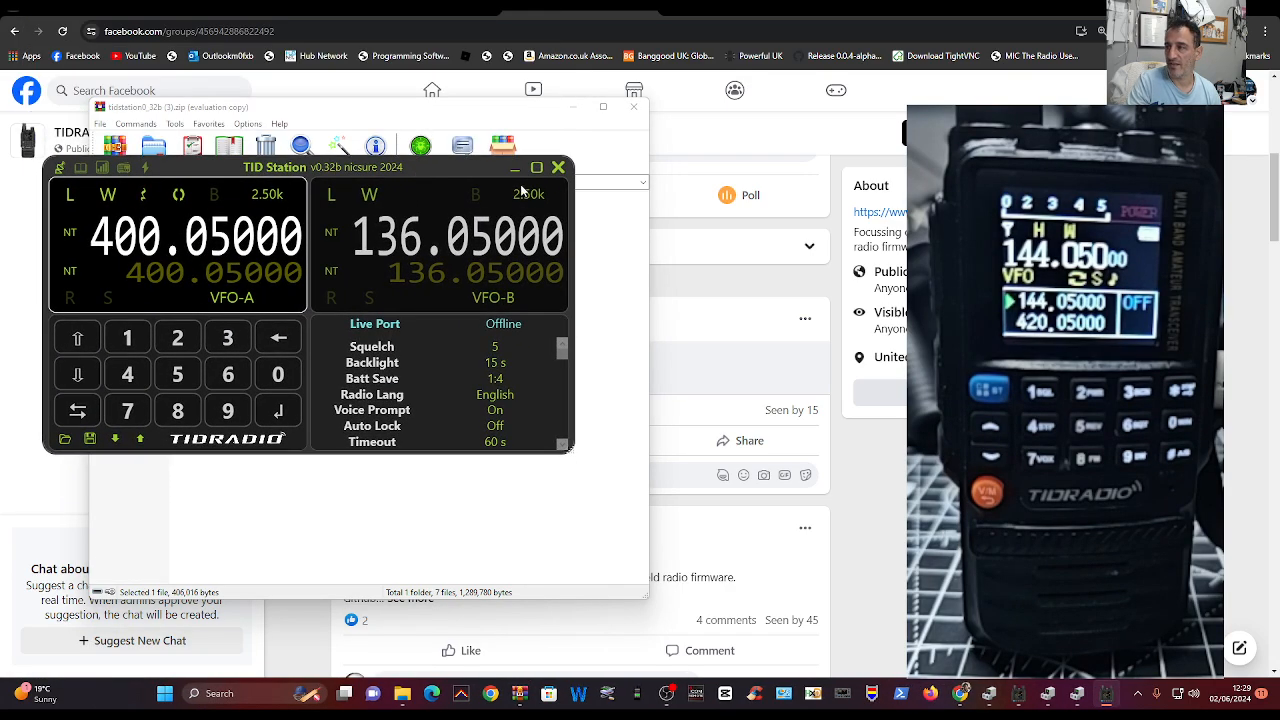
- Link TID Station live to the radio on COM15 and review the serial port list
left_click(558, 167)
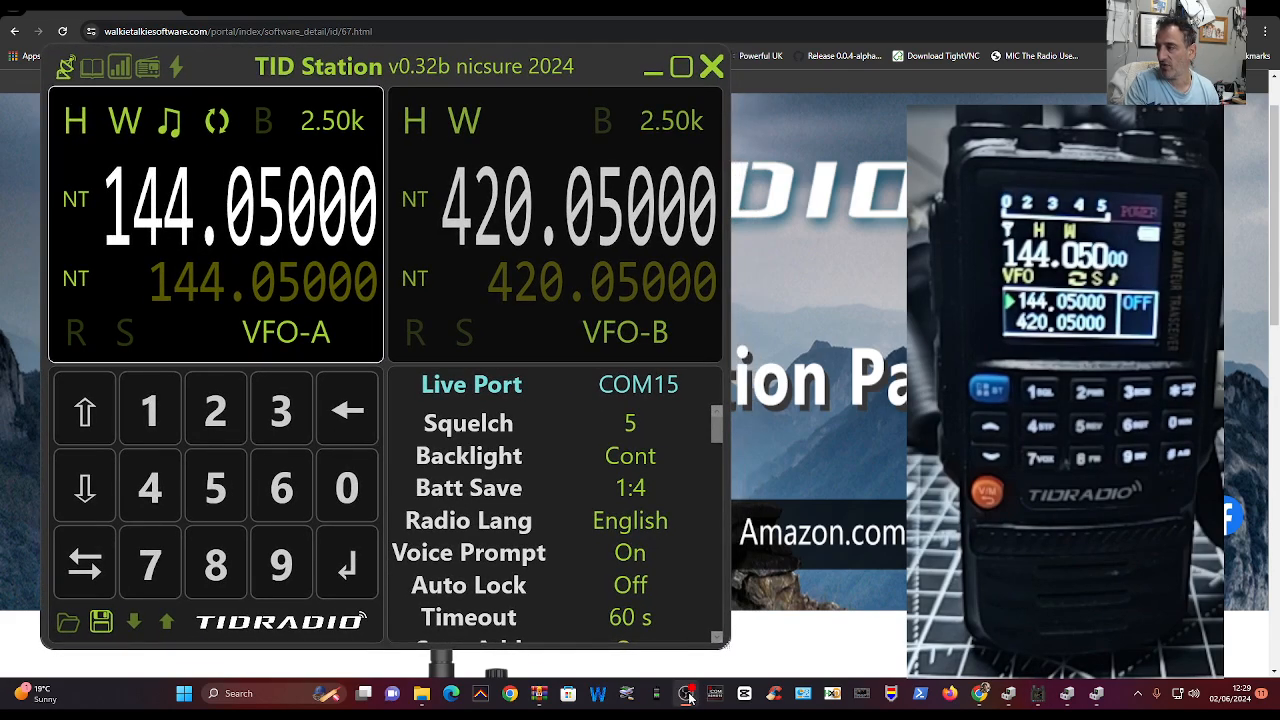
mouse_move(406, 150)
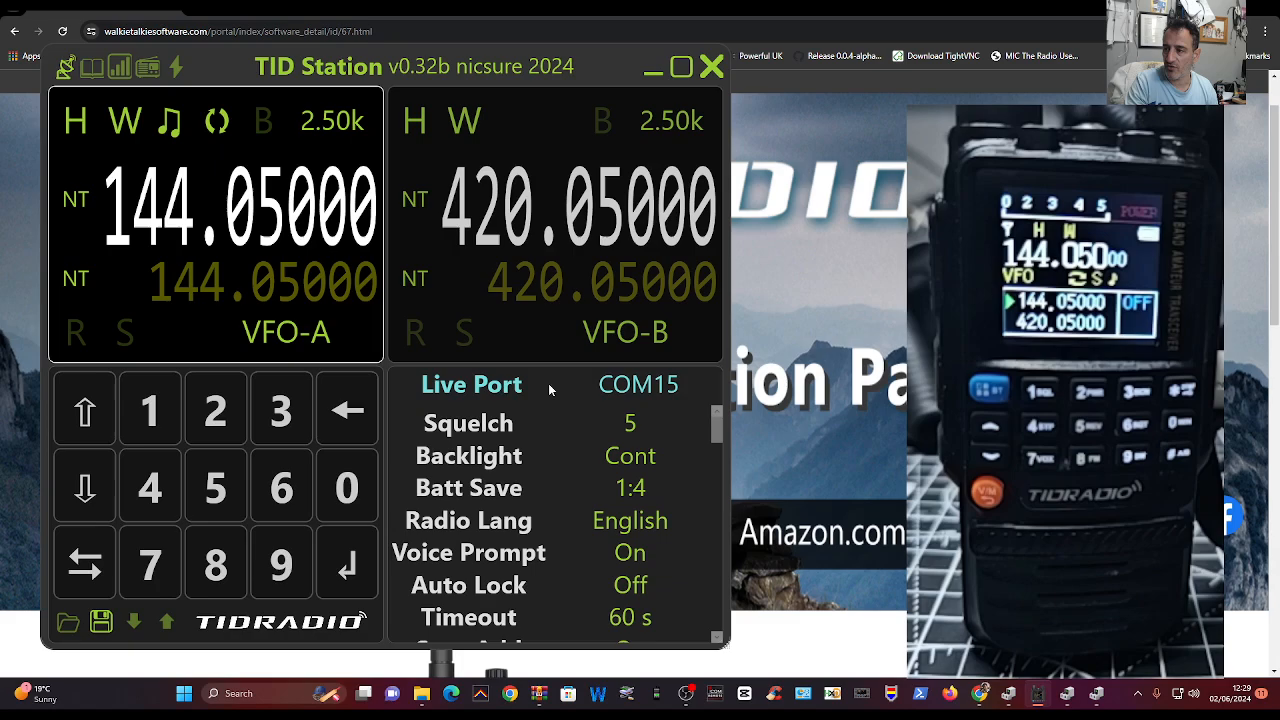
left_click(638, 384)
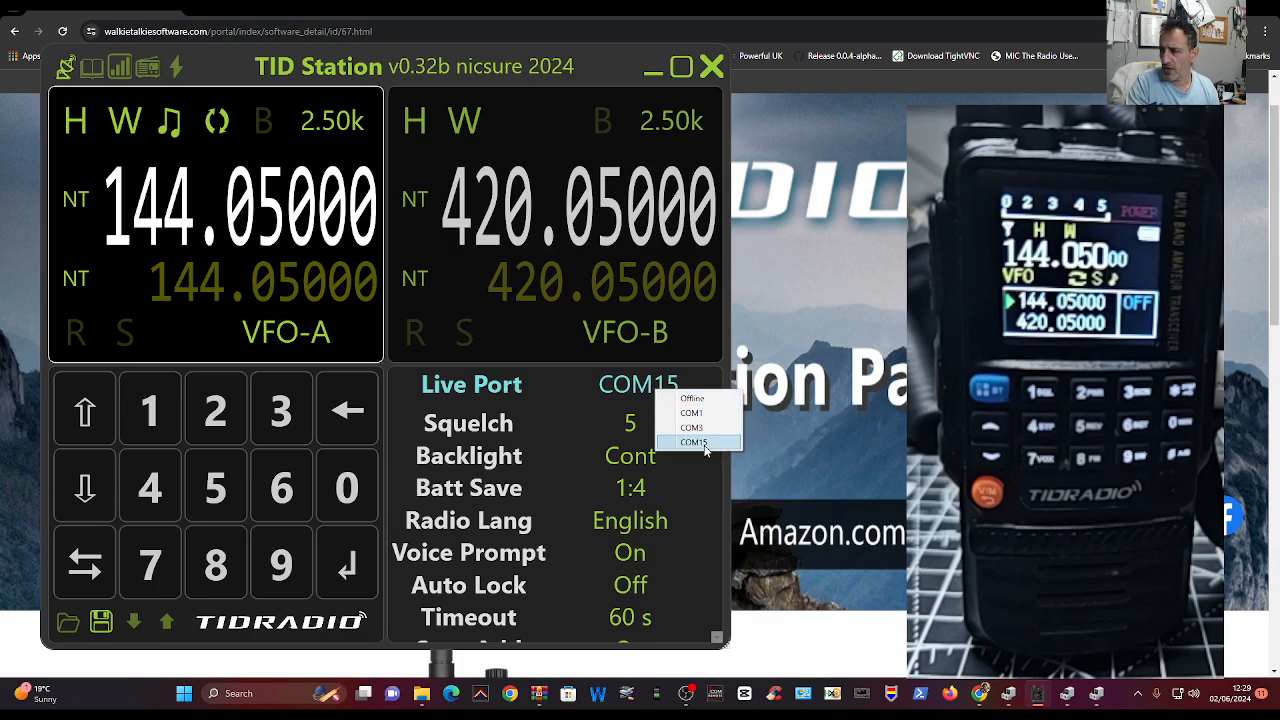
left_click(694, 442)
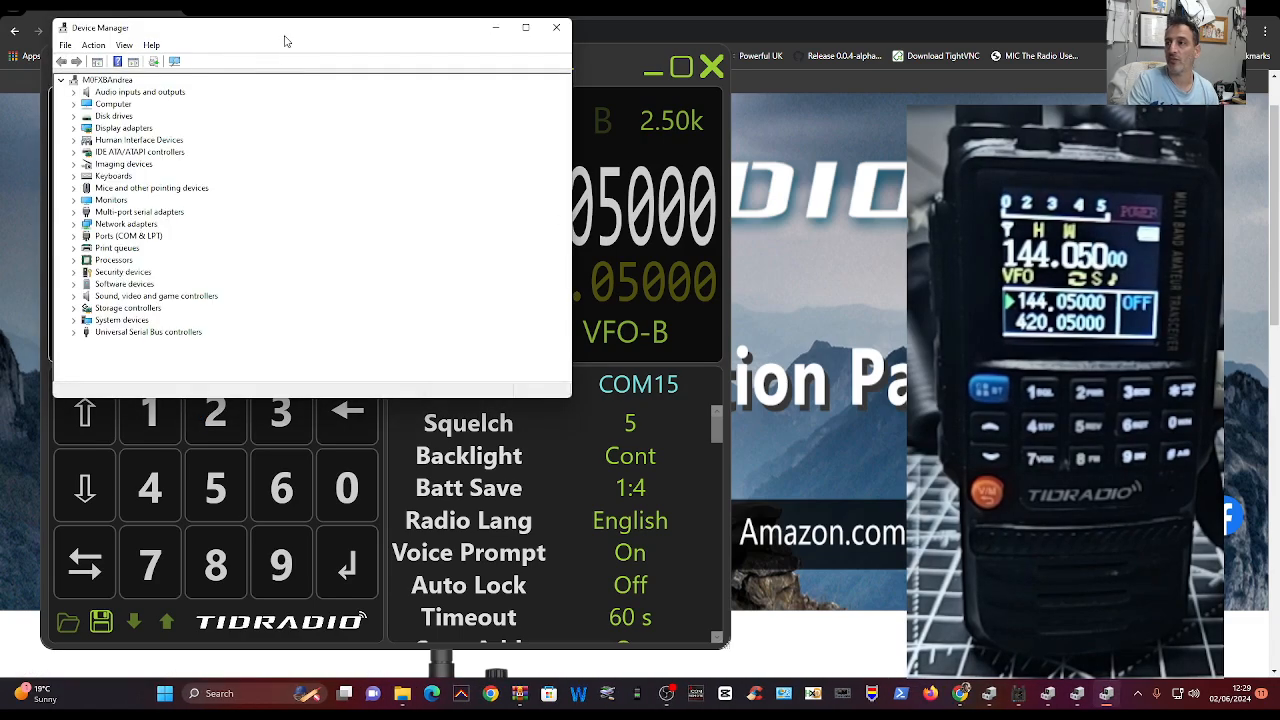
left_click(75, 301)
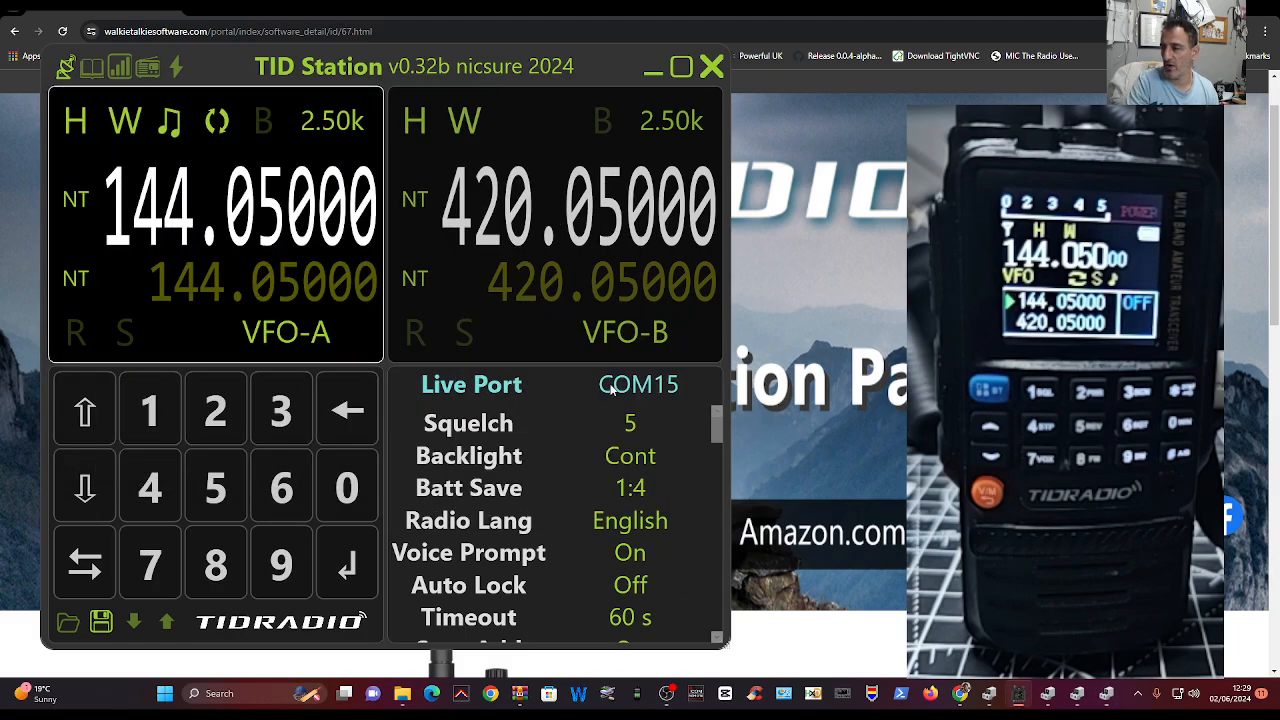
mouse_move(565, 375)
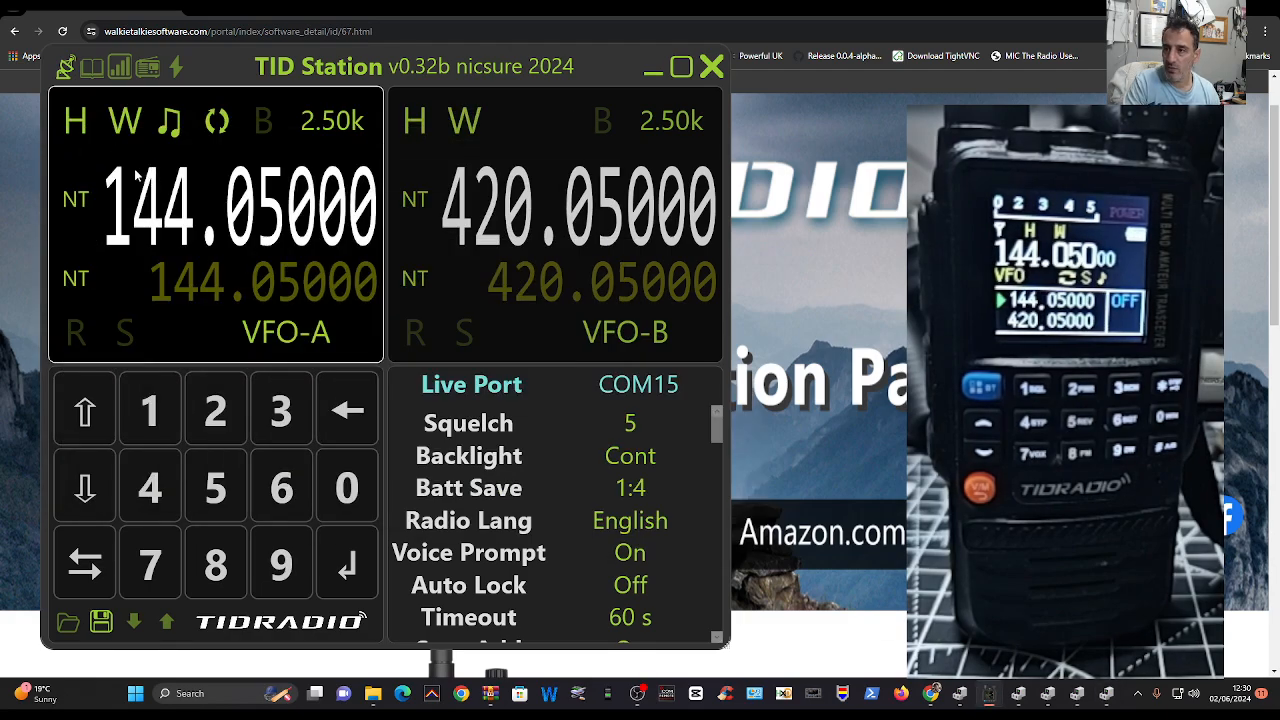
mouse_move(136, 160)
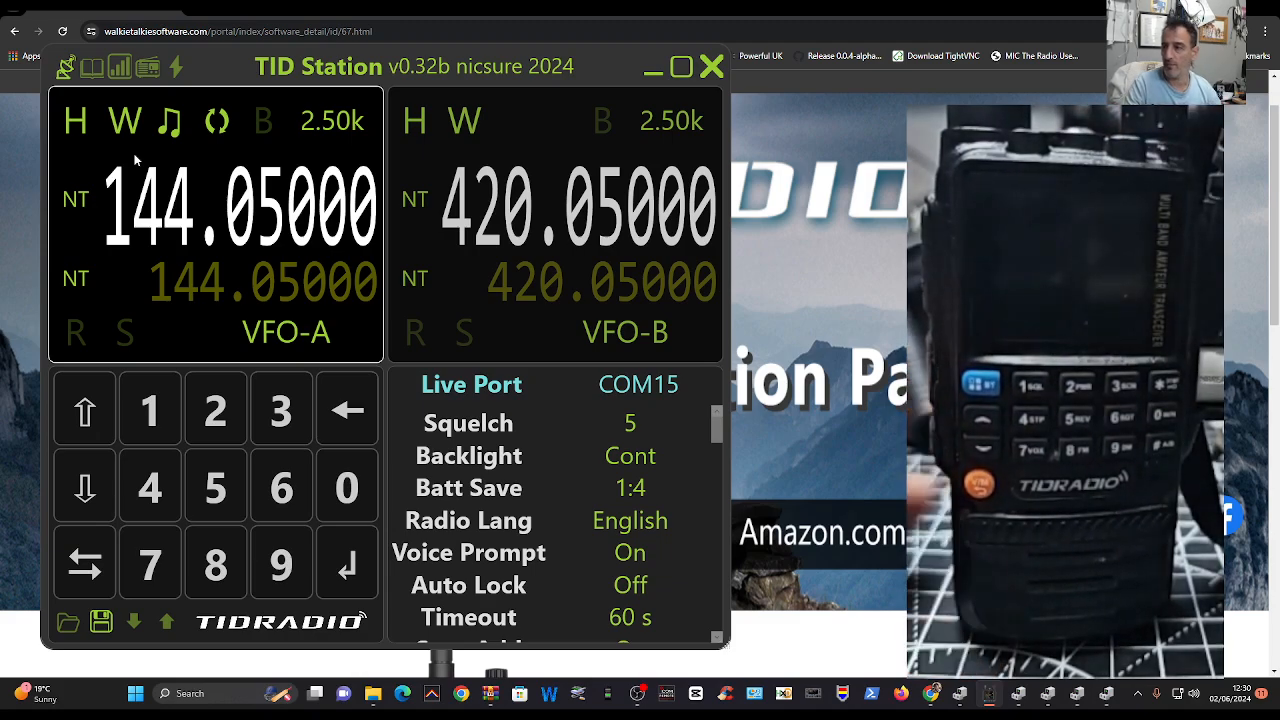
mouse_move(297, 173)
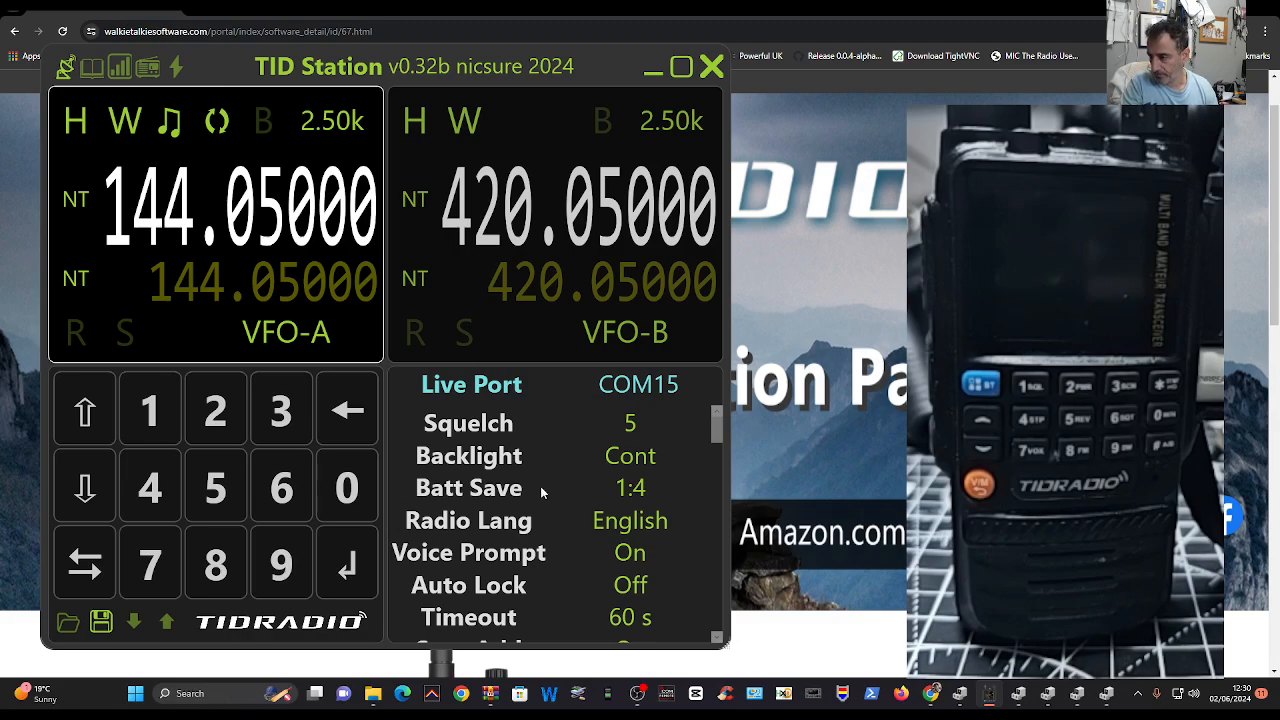
- Open the firmware flashing page and begin browsing for a firmware binary
left_click(176, 66)
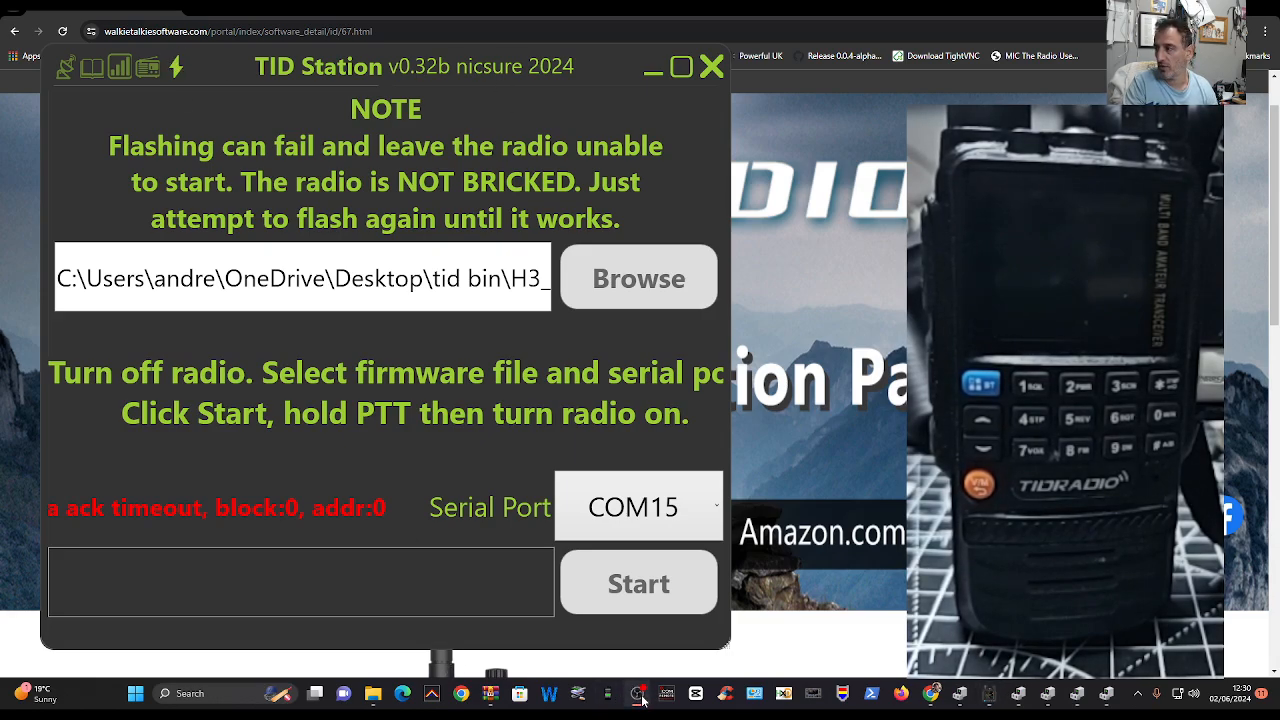
left_click(638, 277)
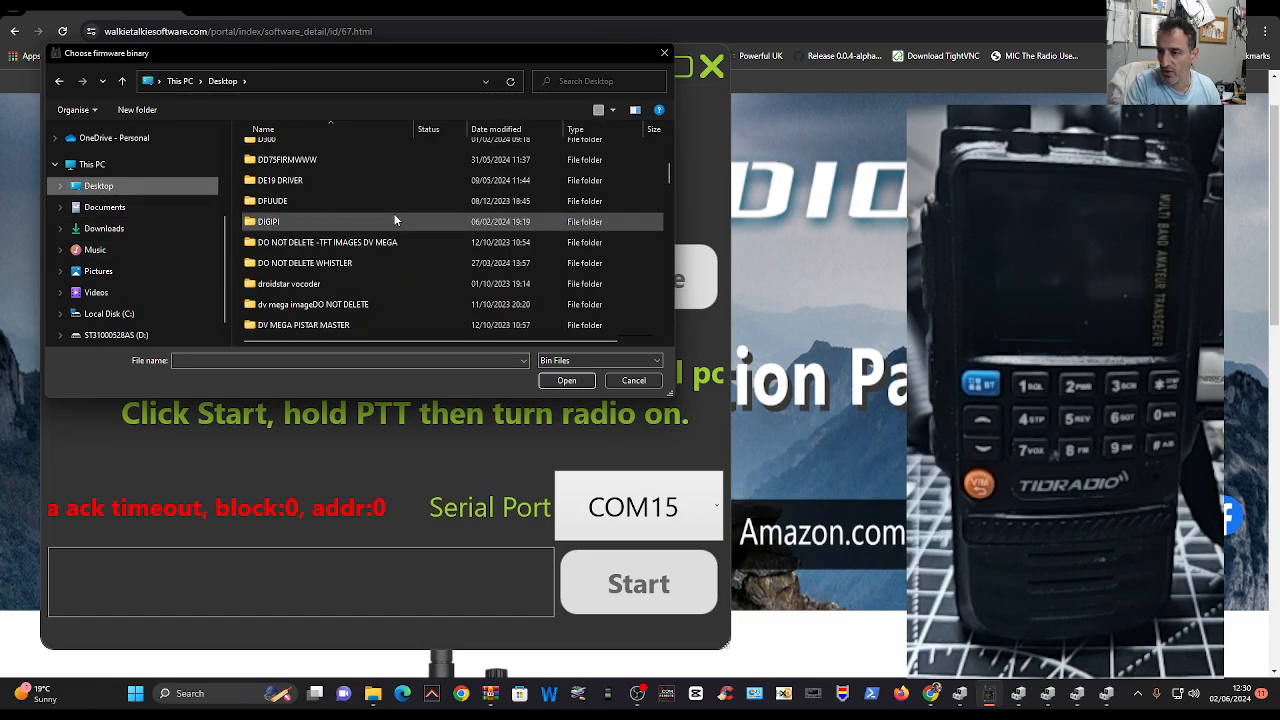
- Scroll the Desktop folders in the firmware chooser and open the tid bin folder
scroll("down", 3)
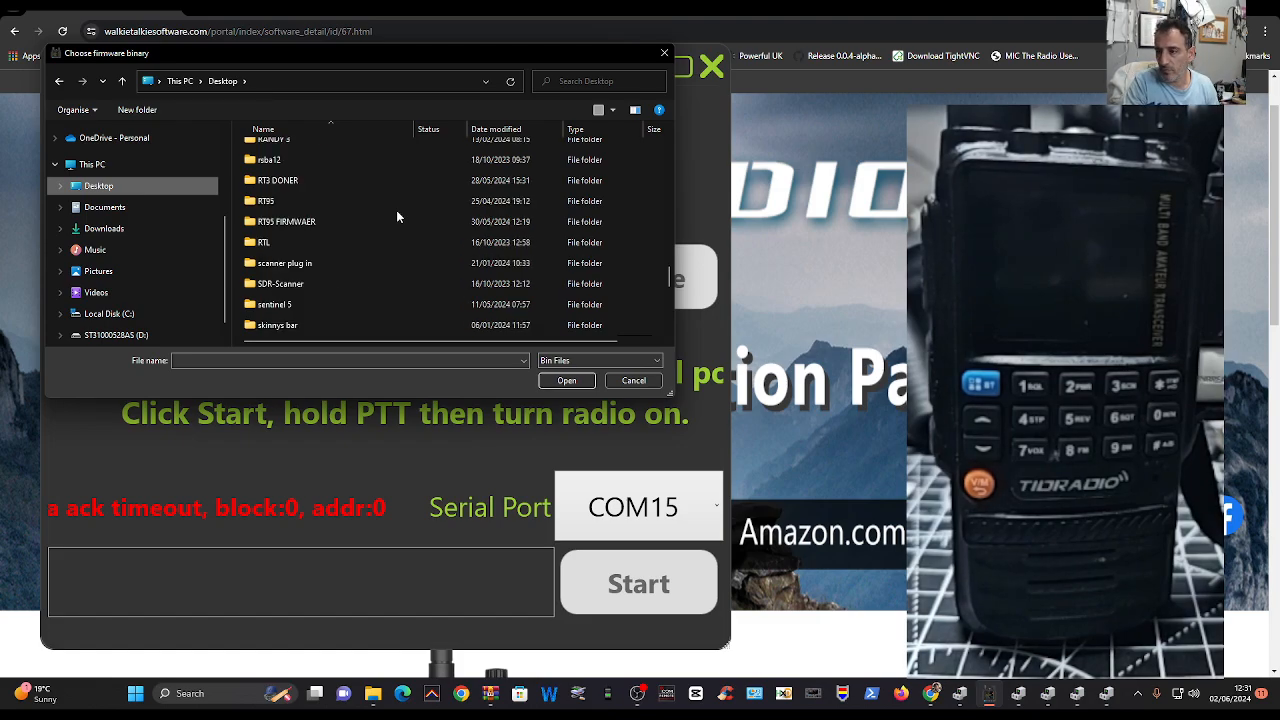
scroll("down", 3)
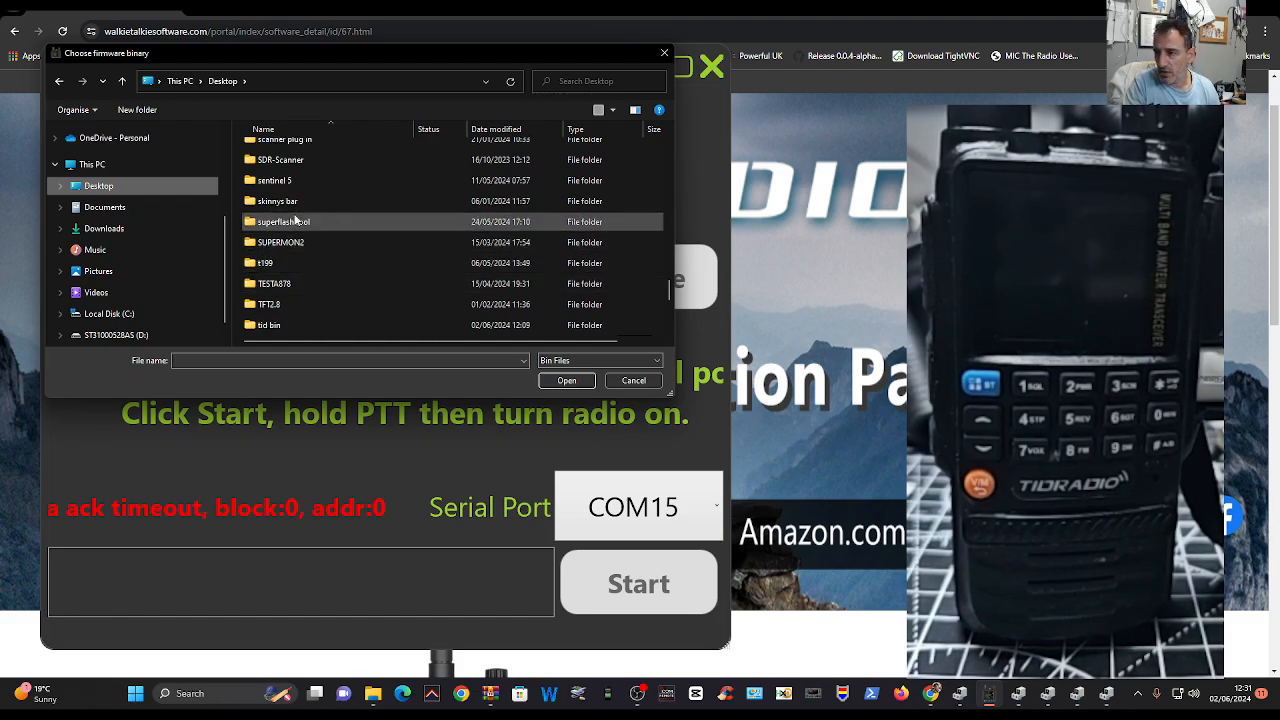
double_click(269, 324)
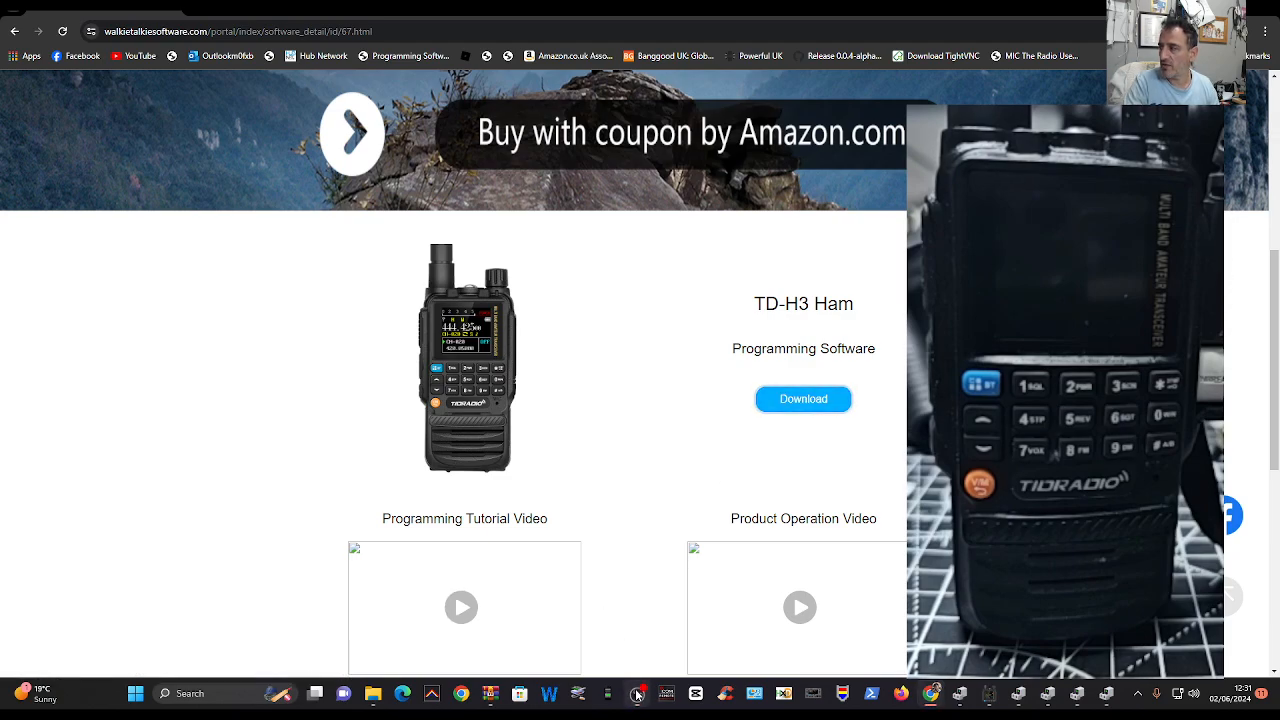
- Open the downloaded TD-H3 Ham archive, visit the Start menu, then return to TID Station
left_click(803, 399)
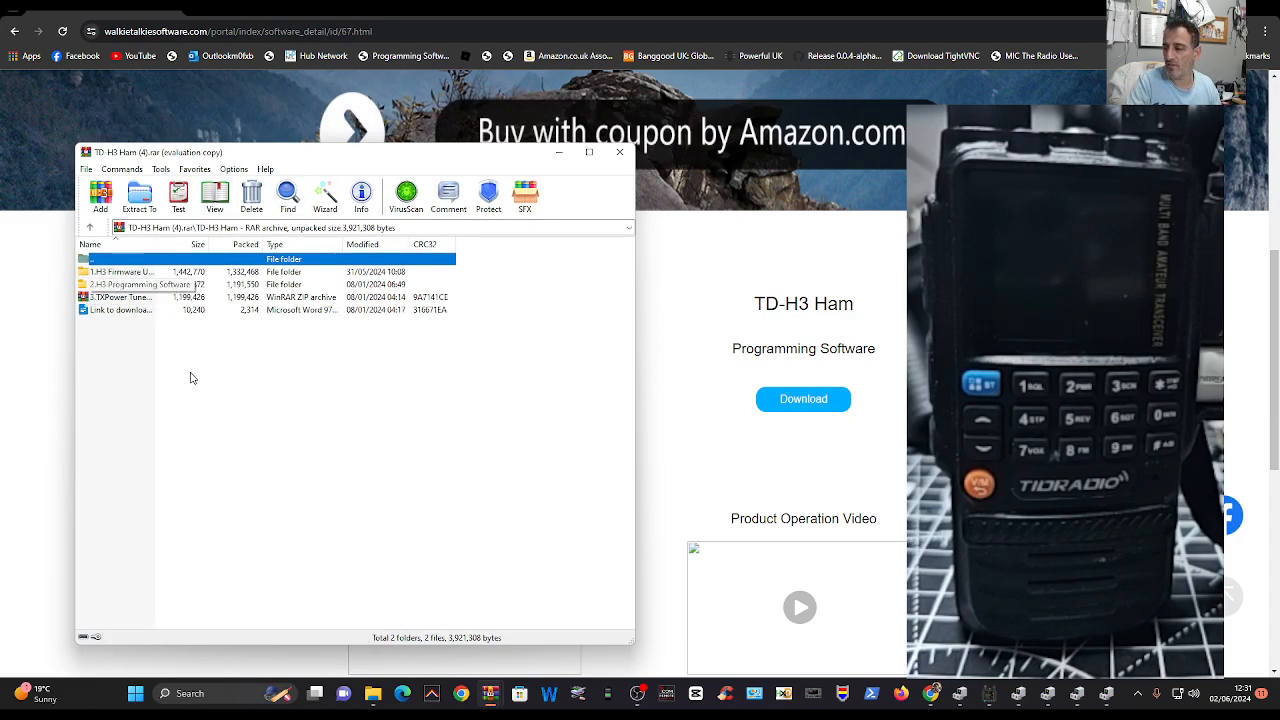
left_click(135, 693)
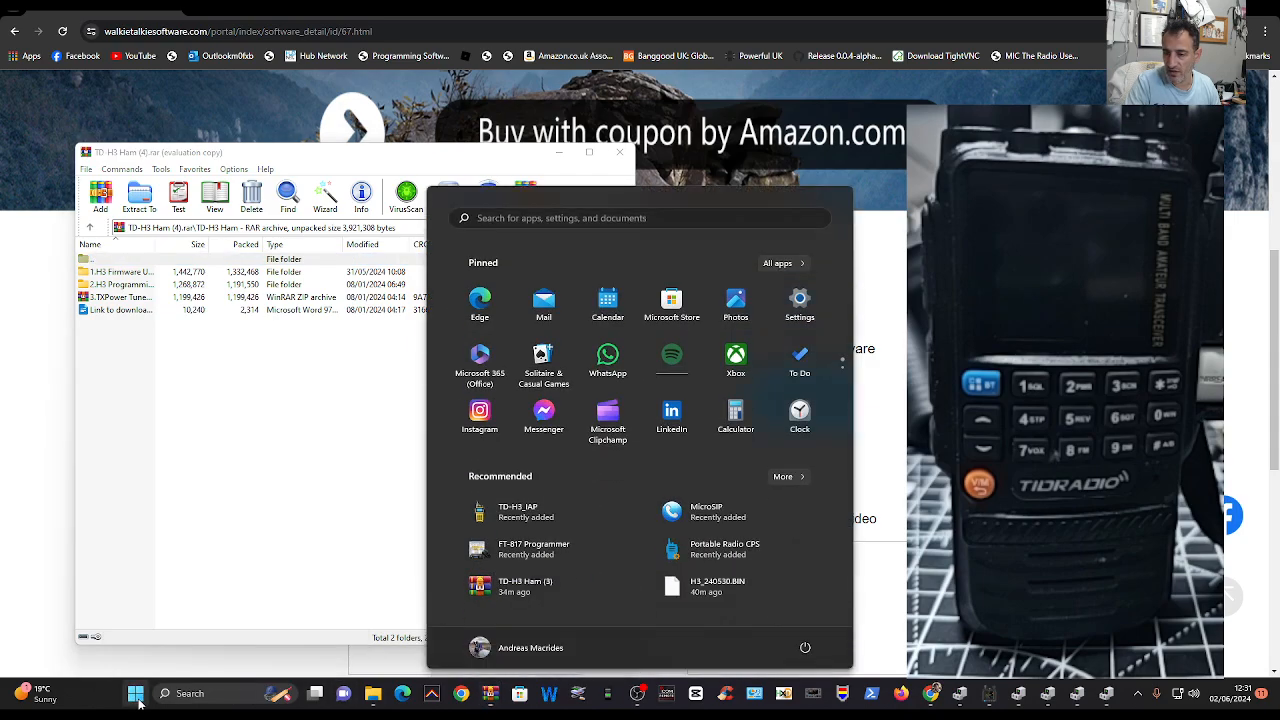
left_click(518, 510)
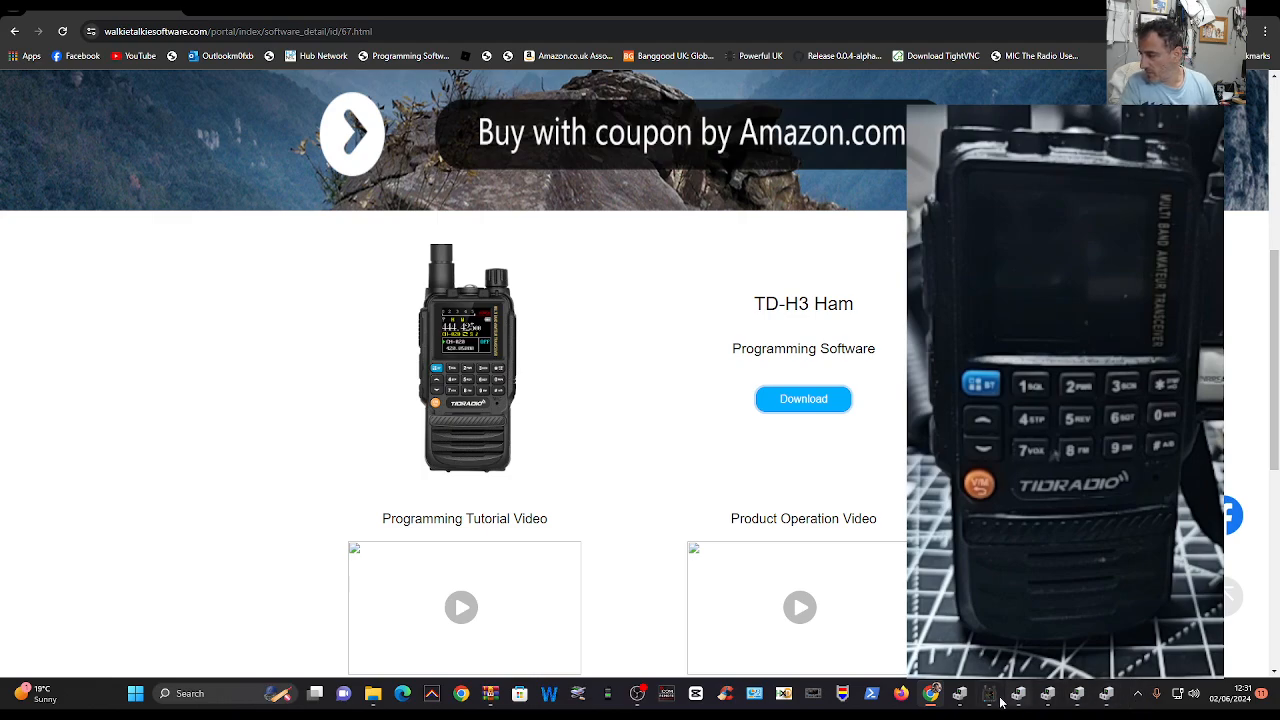
left_click(986, 693)
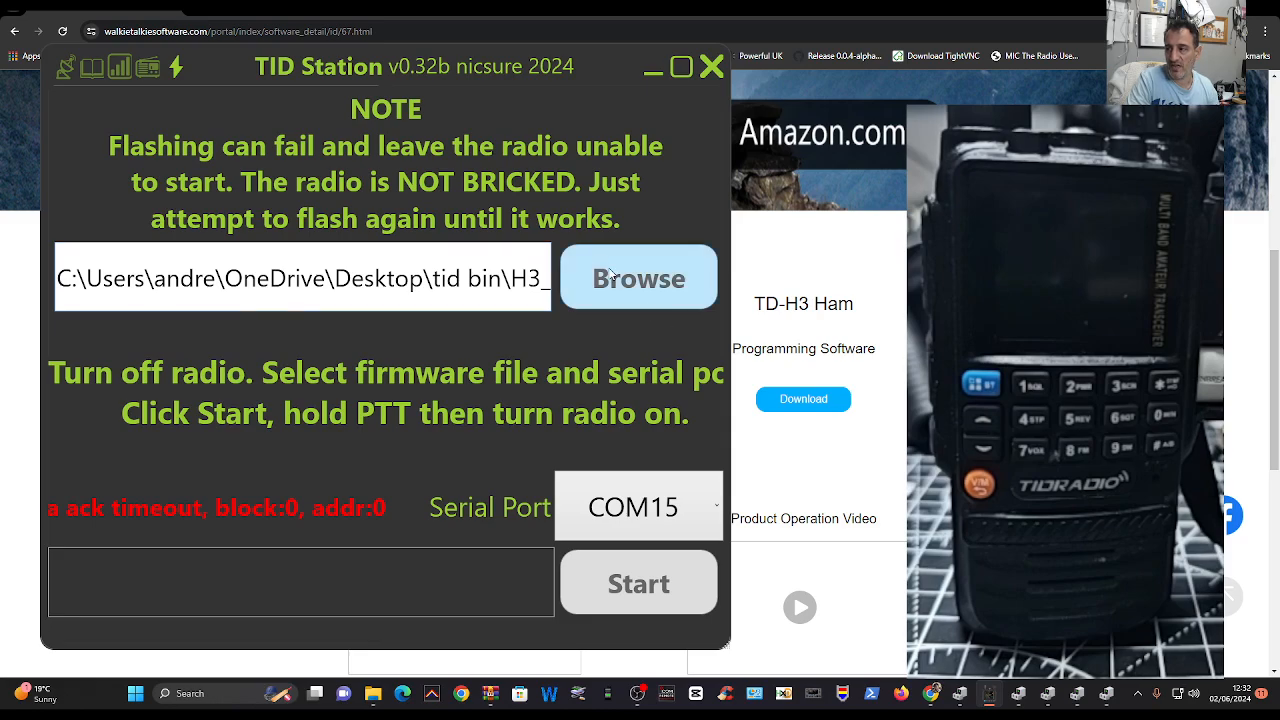
- Set the flashing Serial Port to COM8 and start a flash, which ends in ack timeout
left_click(632, 506)
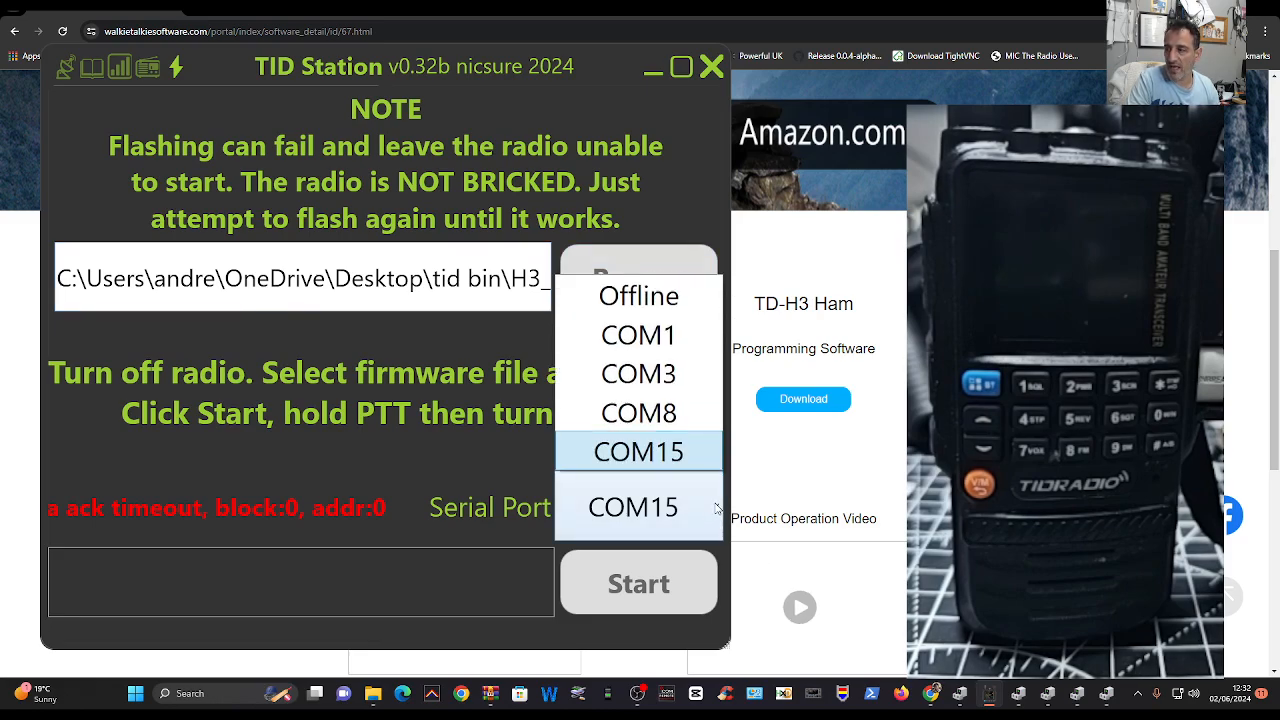
left_click(638, 412)
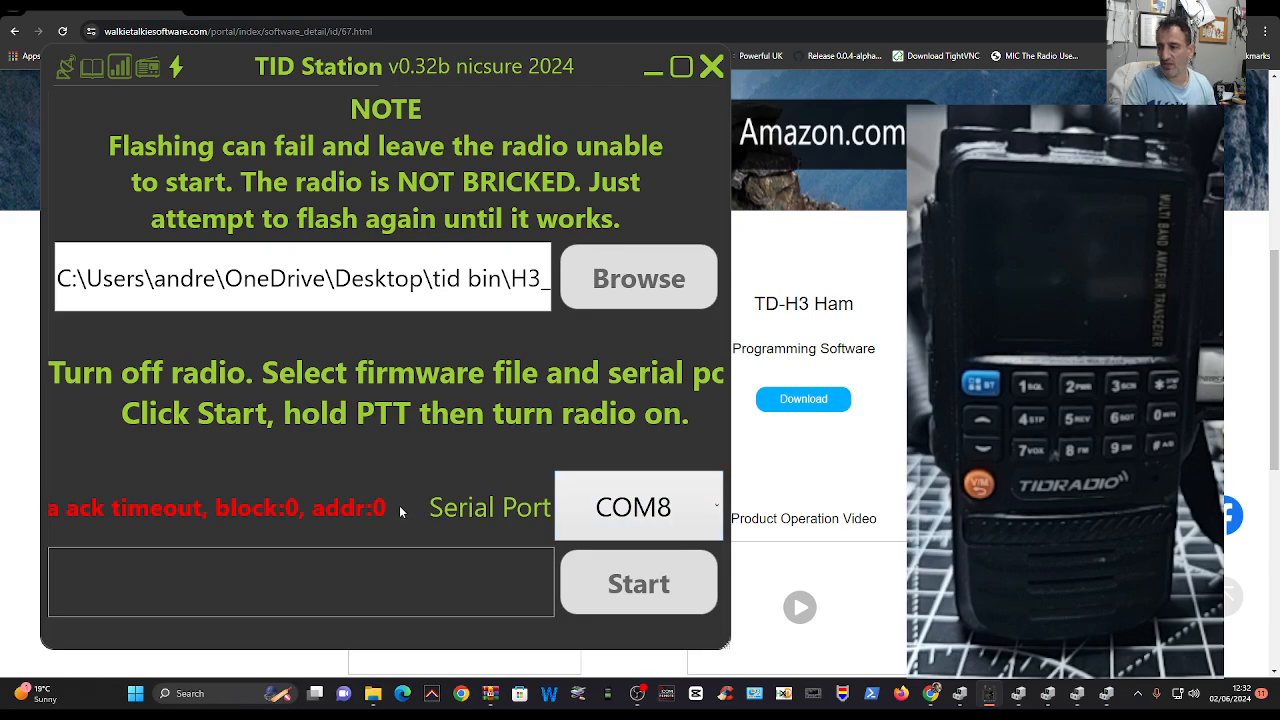
mouse_move(657, 470)
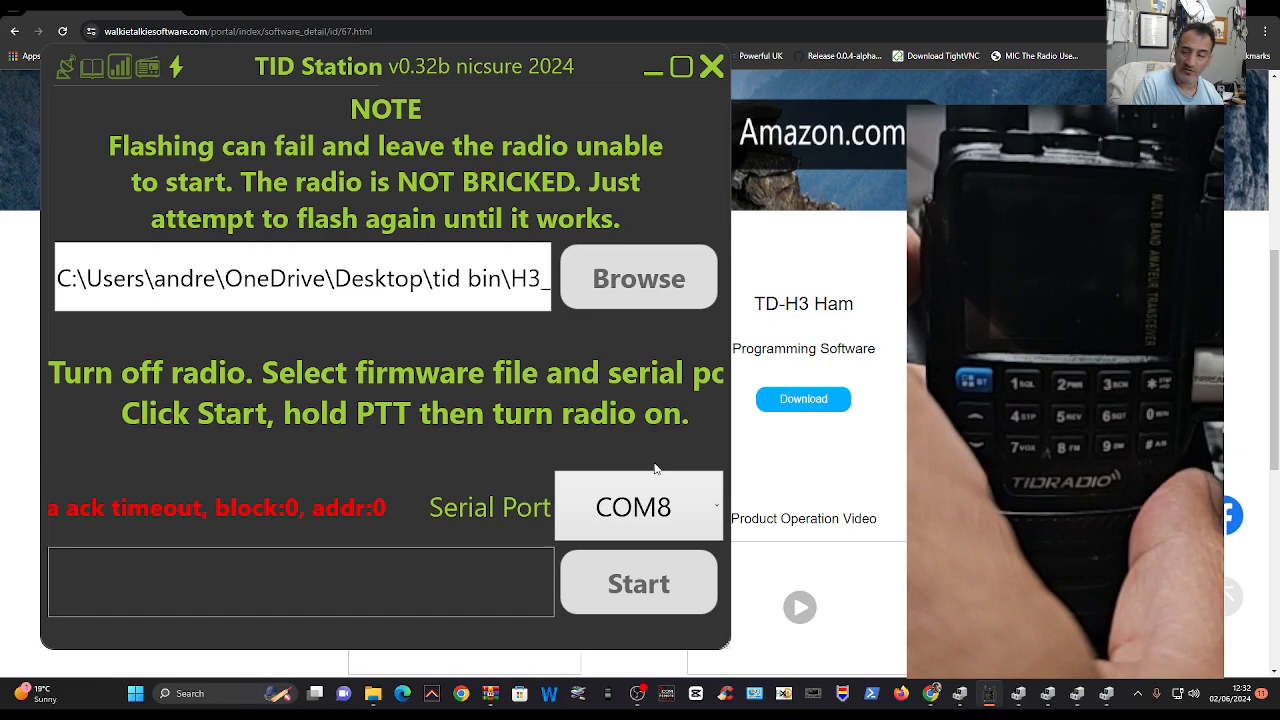
left_click(638, 582)
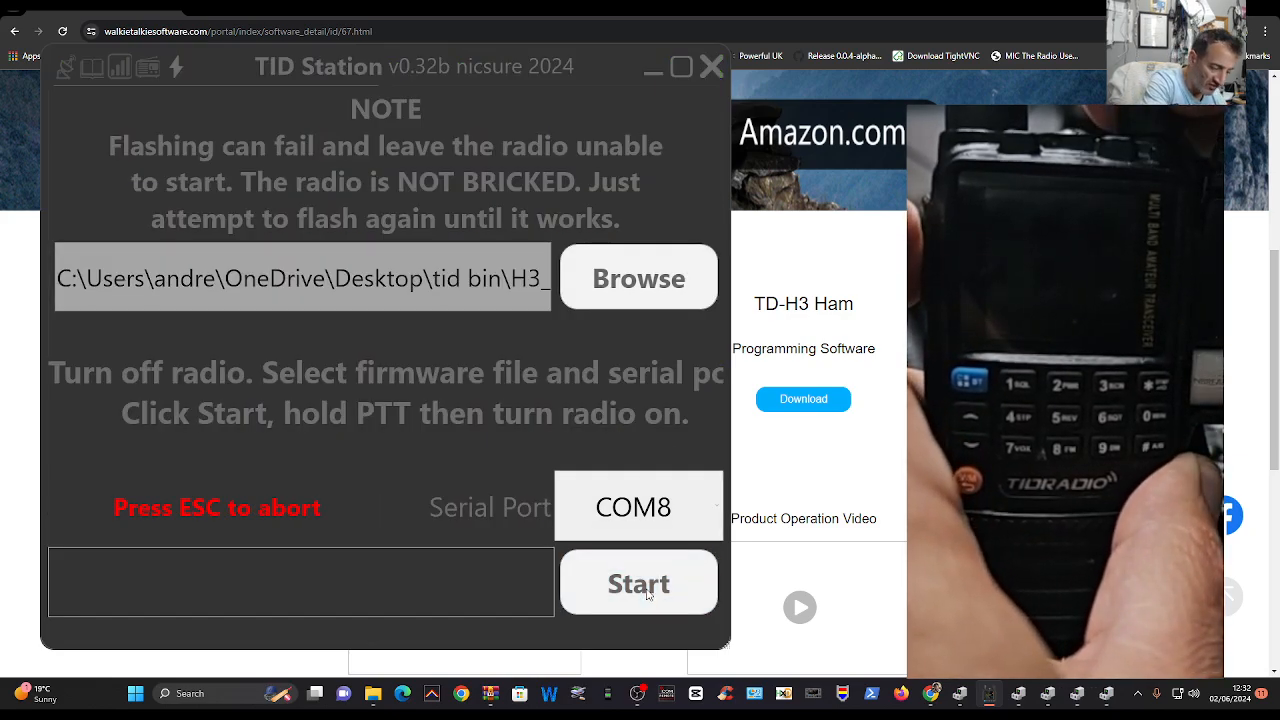
left_click(638, 582)
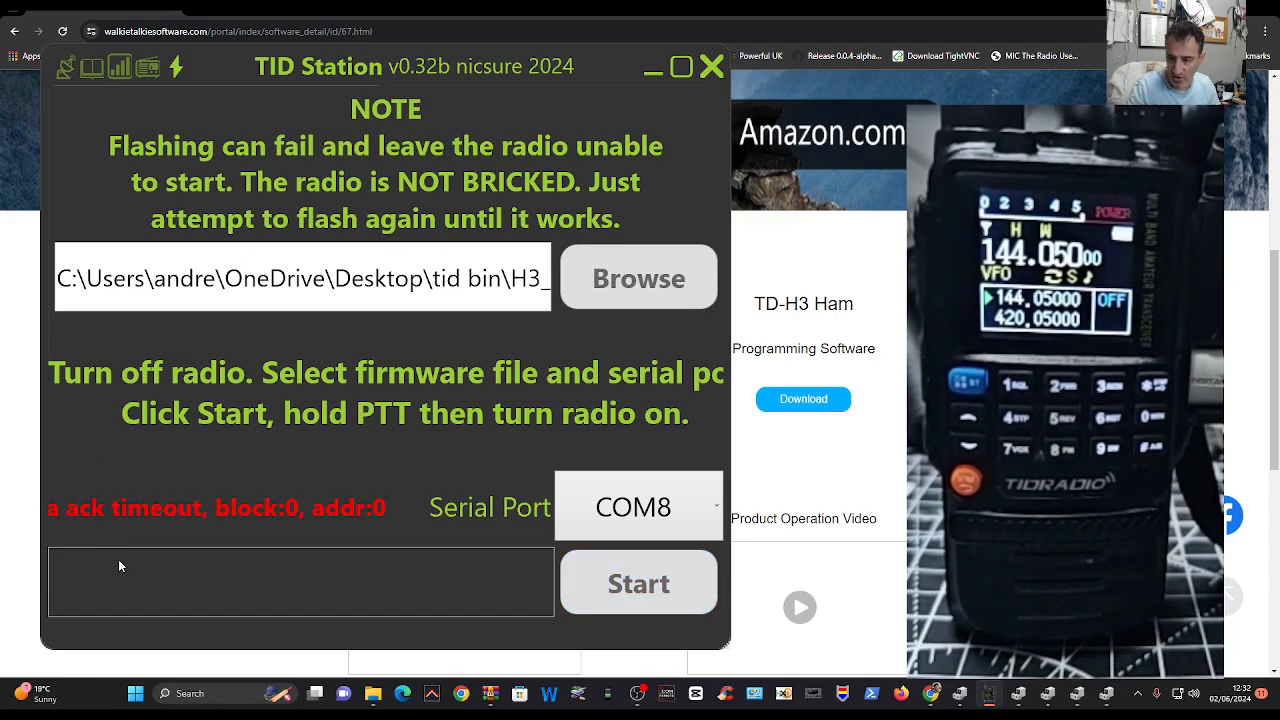
mouse_move(547, 574)
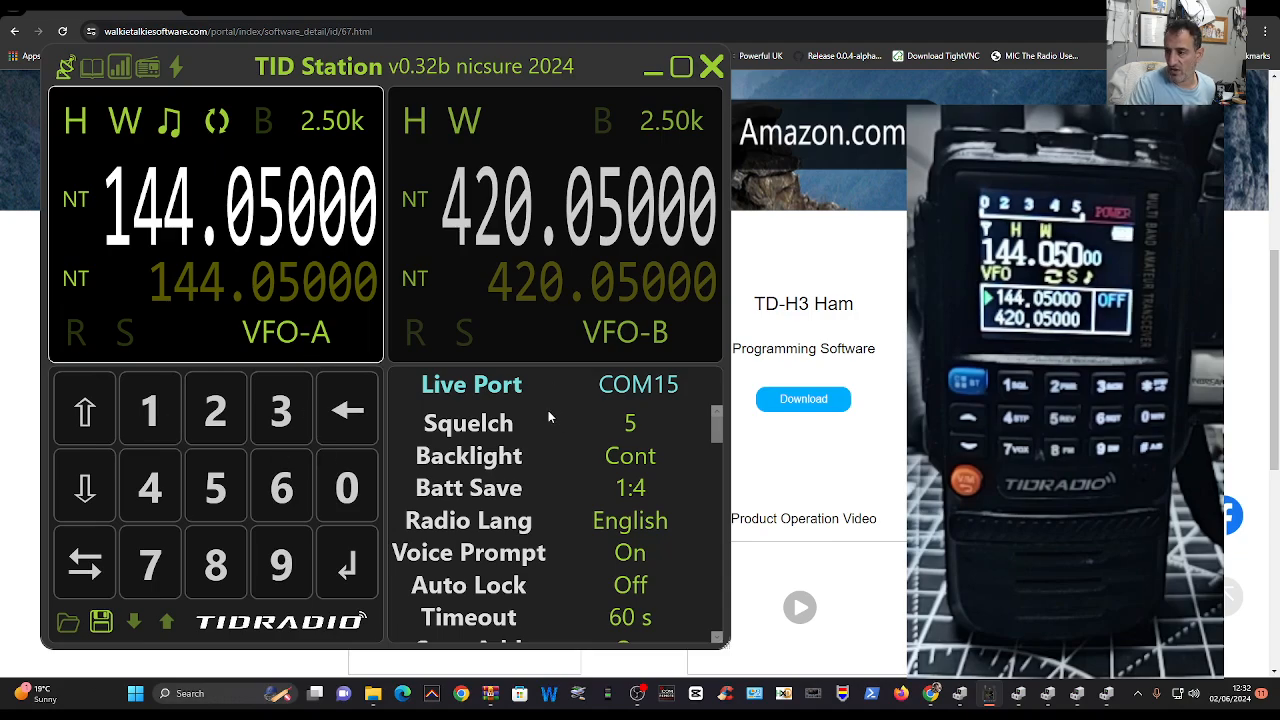
mouse_move(468, 505)
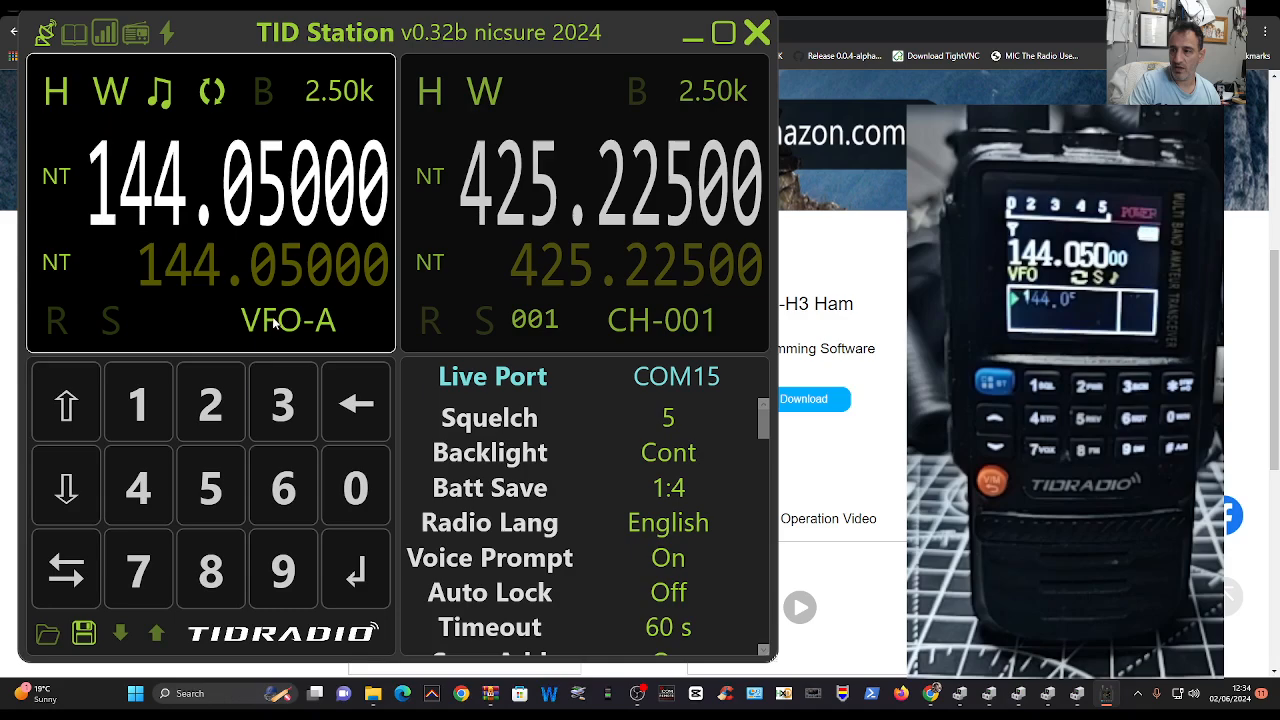
- Give VFO-A a CTCSS tone, enable its B setting, and raise its step to 5.00k
left_click(56, 175)
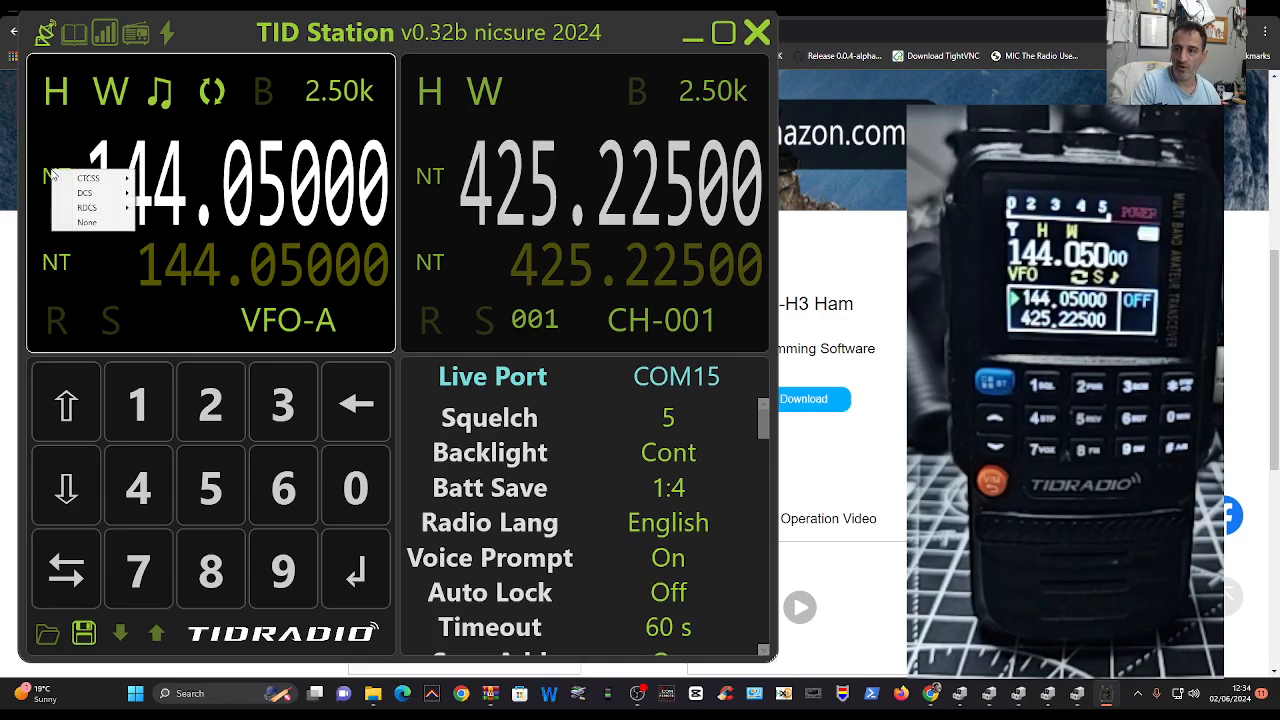
left_click(88, 178)
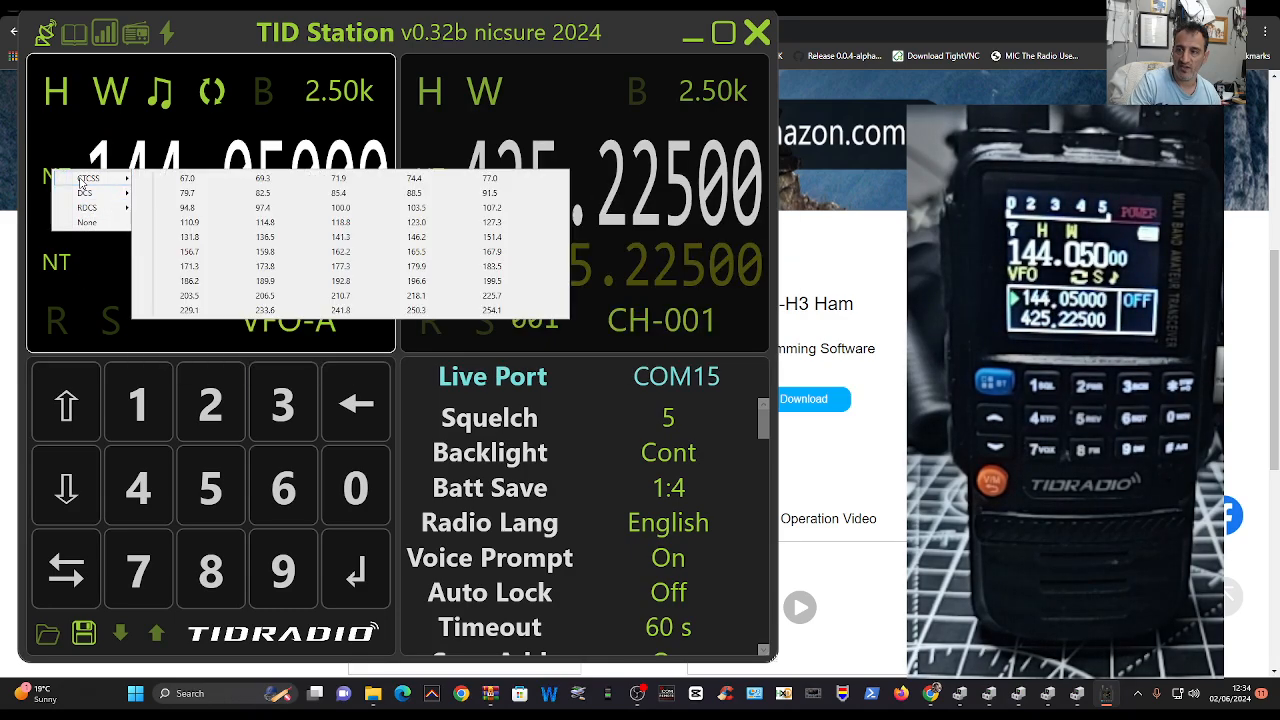
left_click(88, 222)
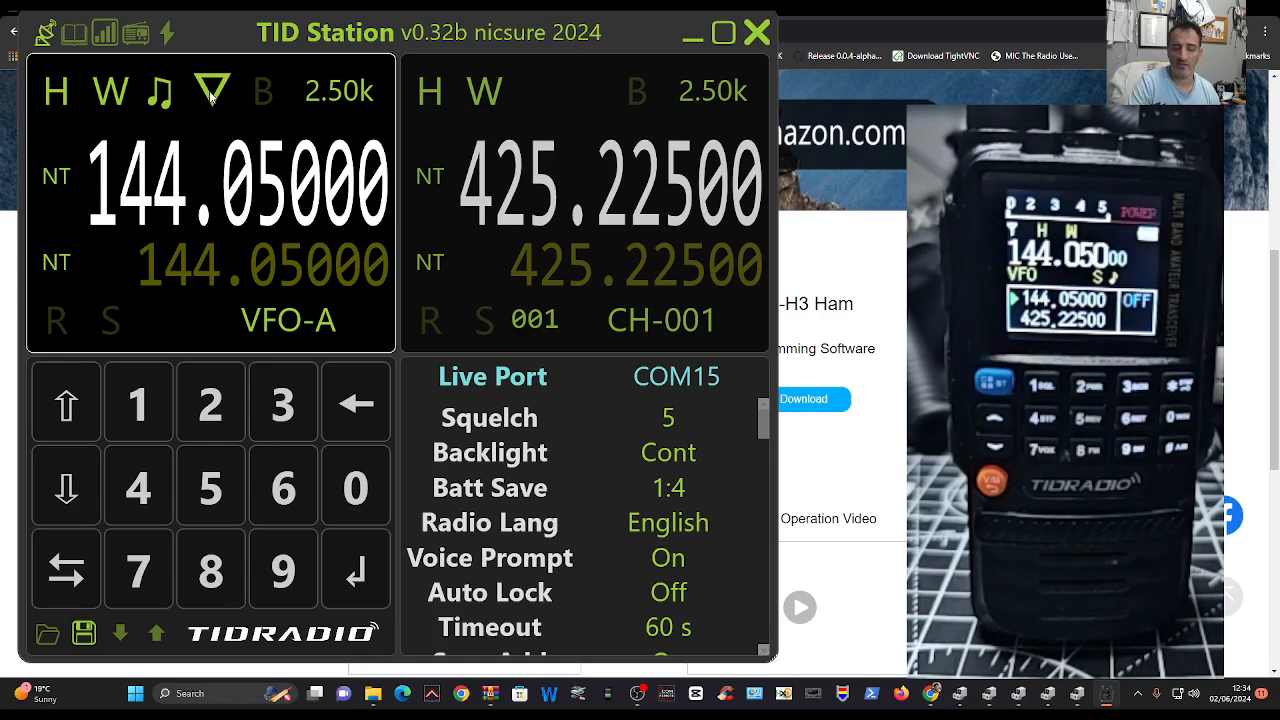
left_click(340, 91)
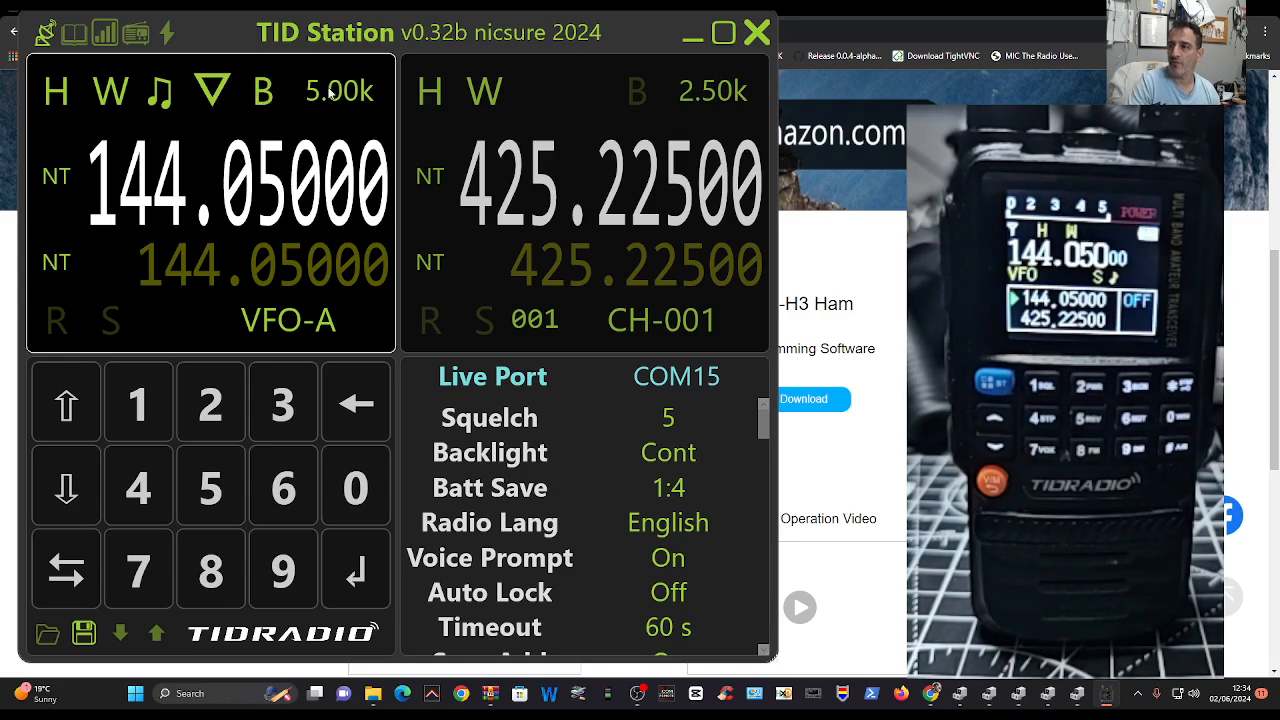
left_click(74, 32)
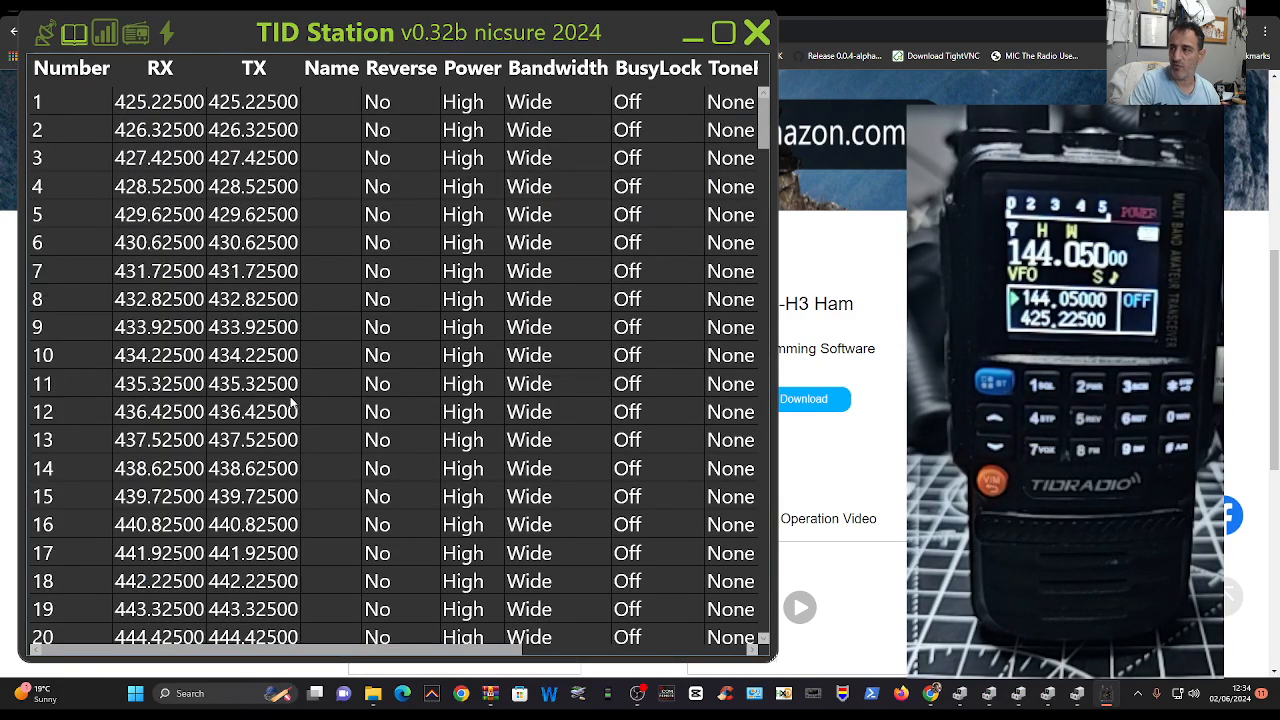
- Scroll the channel table, then view the calibration, tuner, and firmware flashing pages
scroll("down", 3)
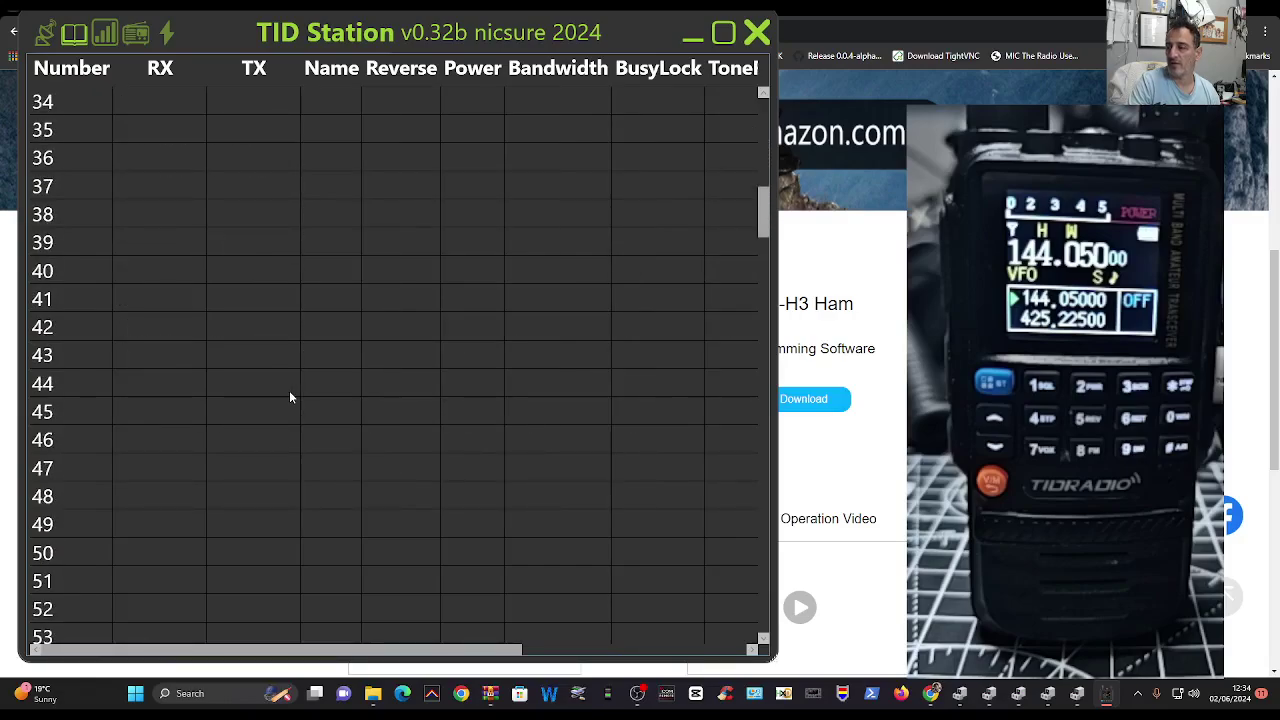
scroll("up", 3)
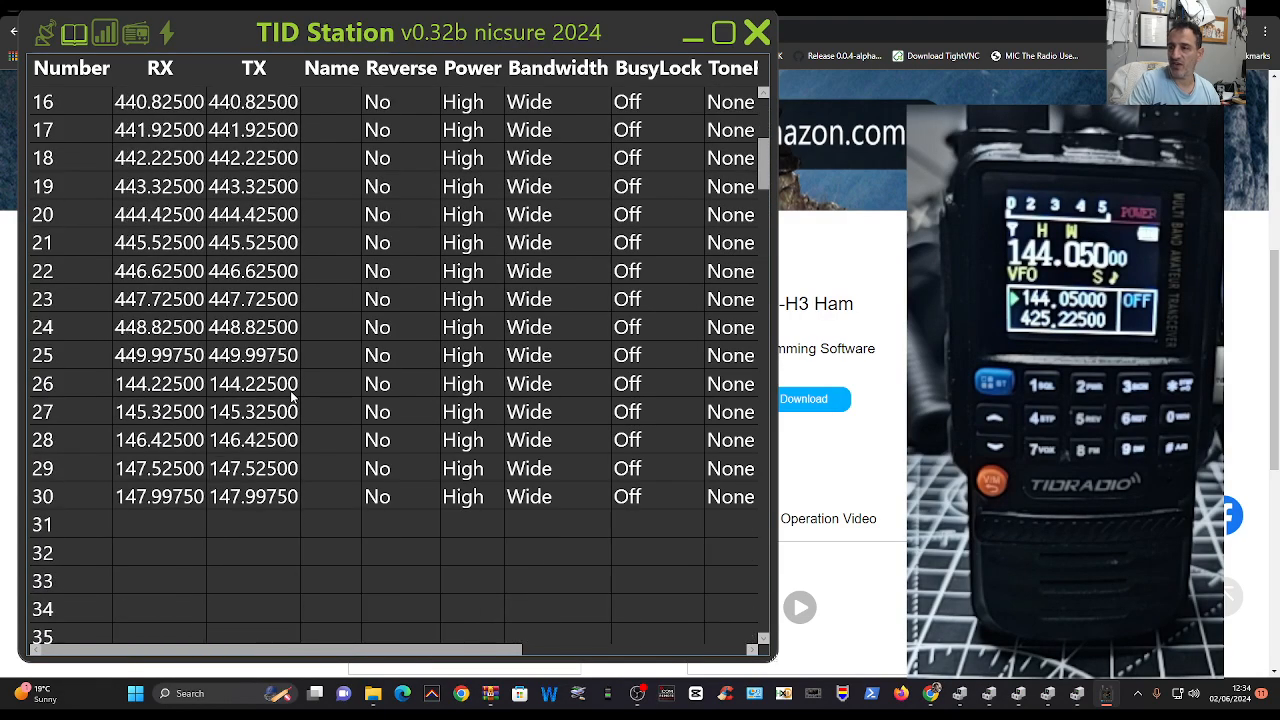
scroll("up", 3)
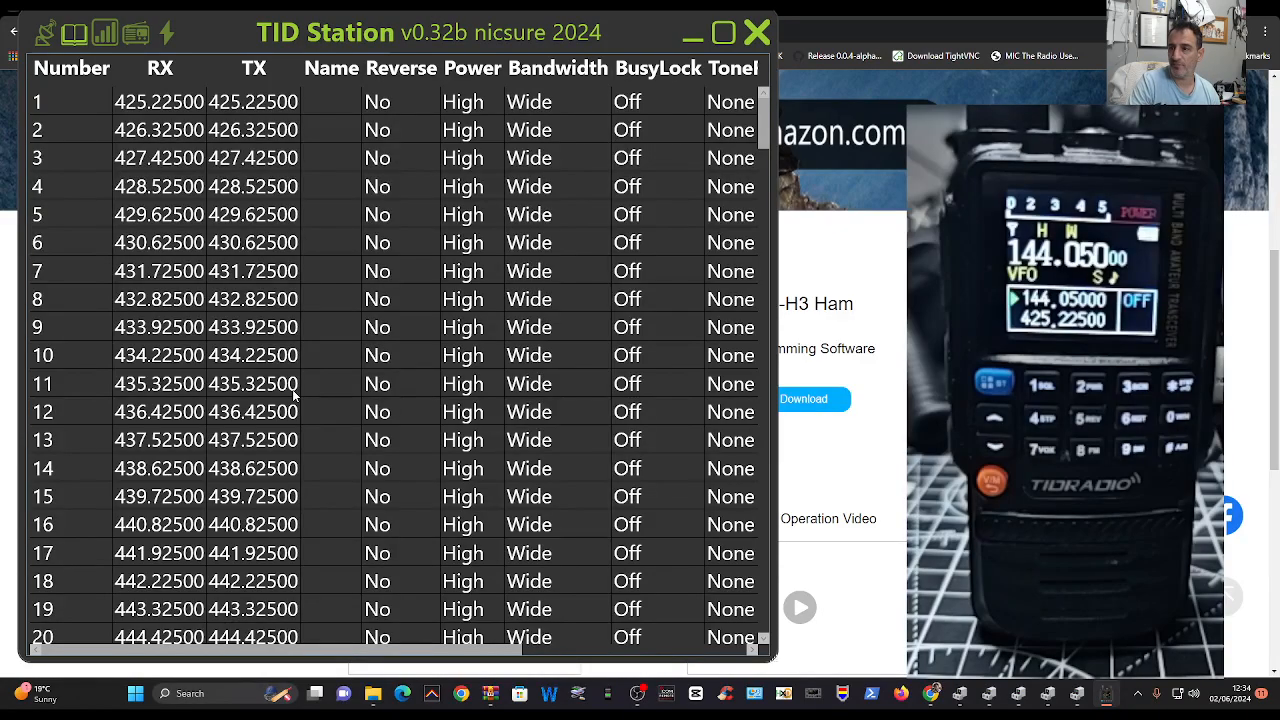
mouse_move(185, 360)
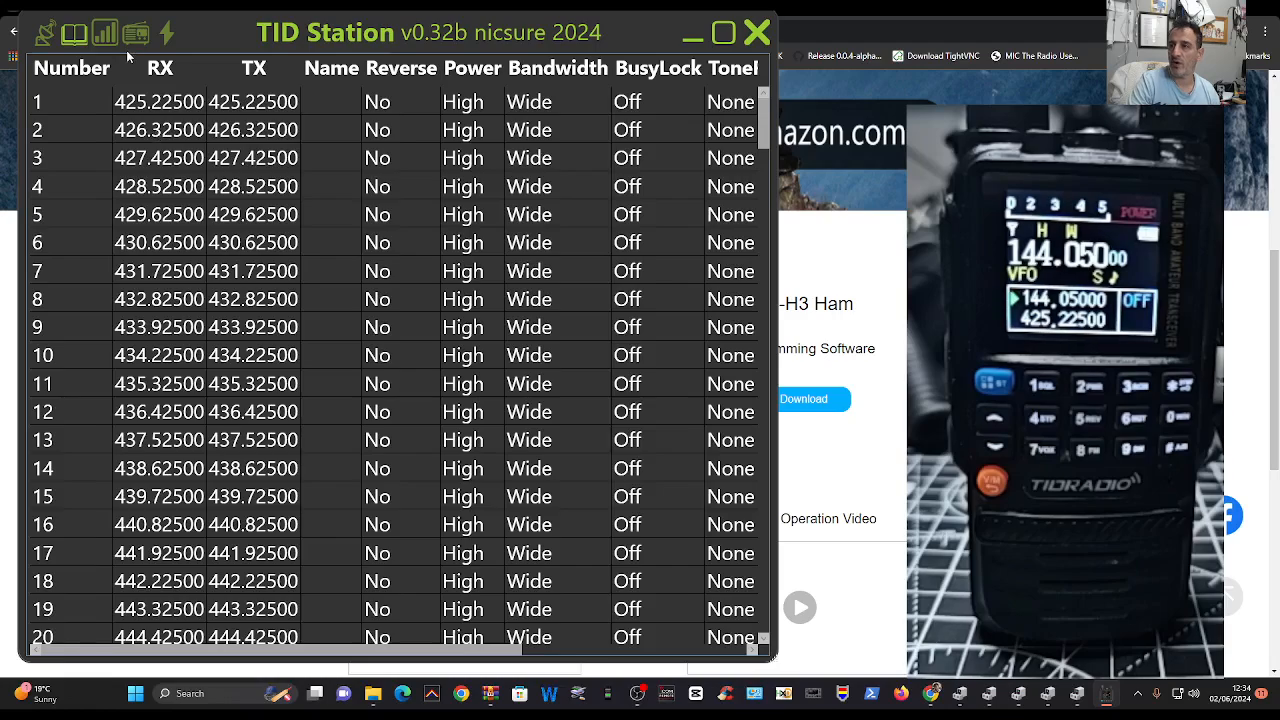
left_click(104, 33)
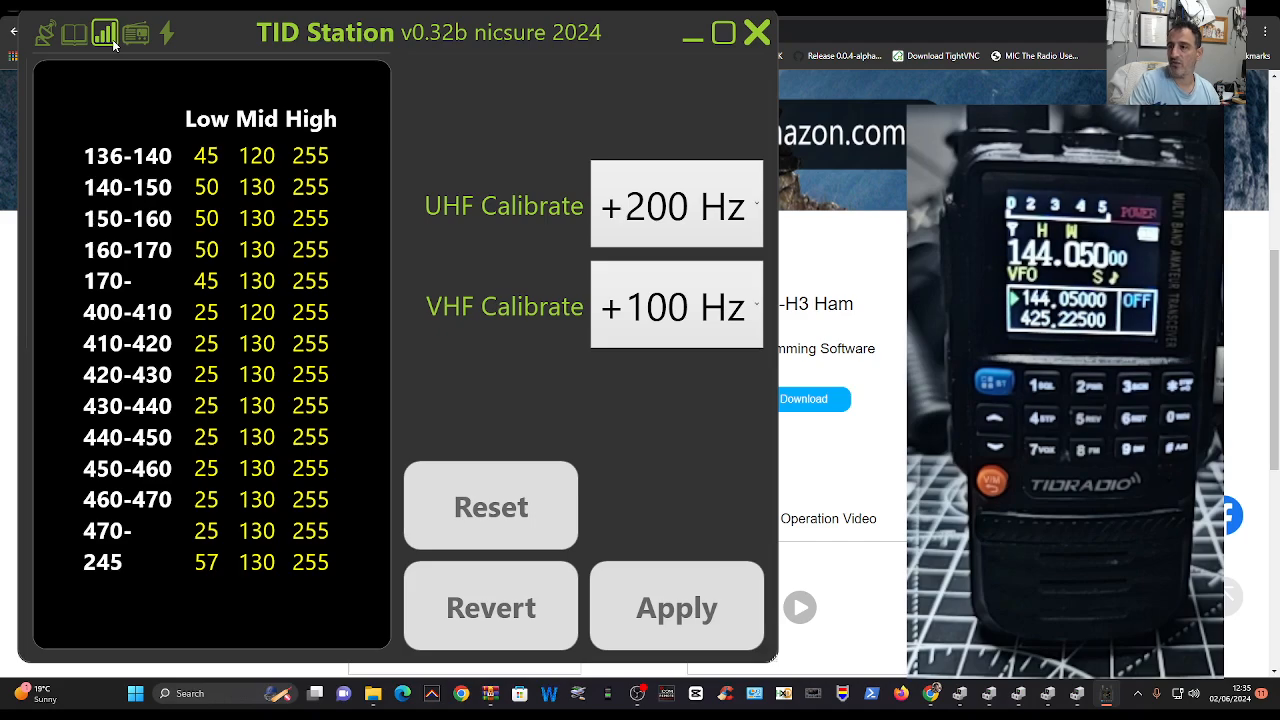
left_click(135, 33)
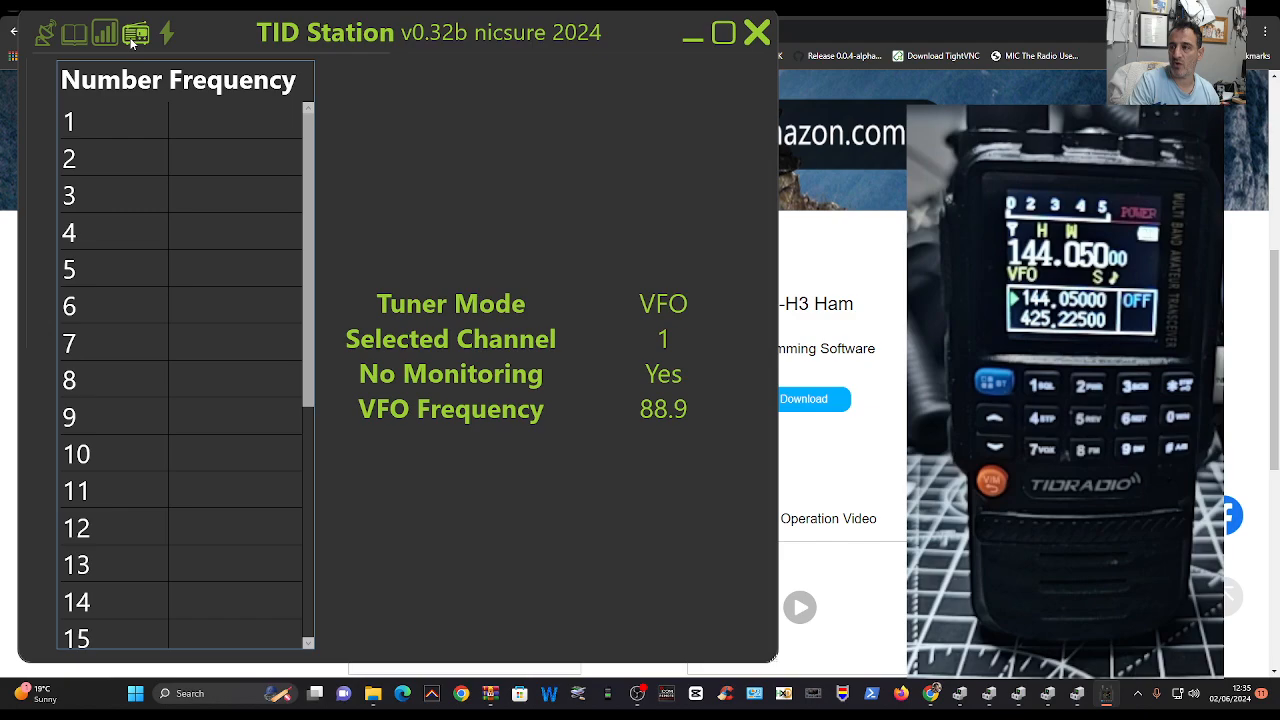
left_click(166, 33)
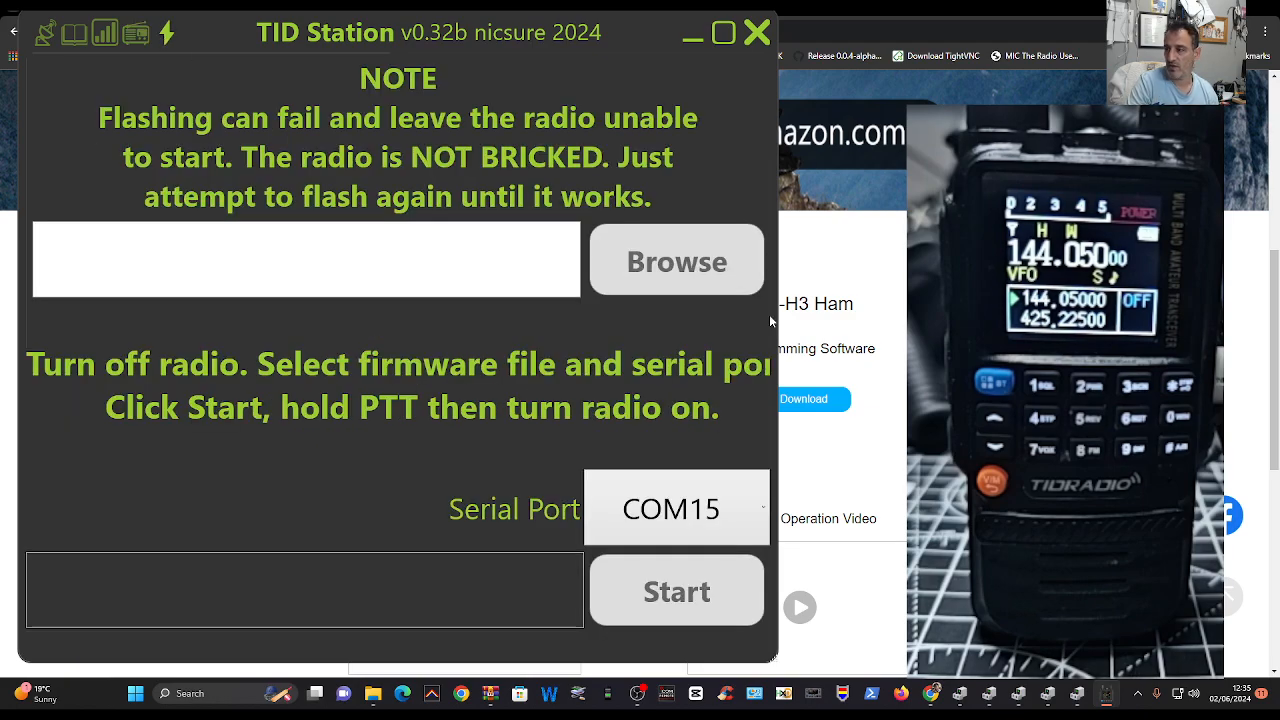
- Load the H3 .bin from tid bin and start a COM15 flash, which hits a discovery error
left_click(676, 260)
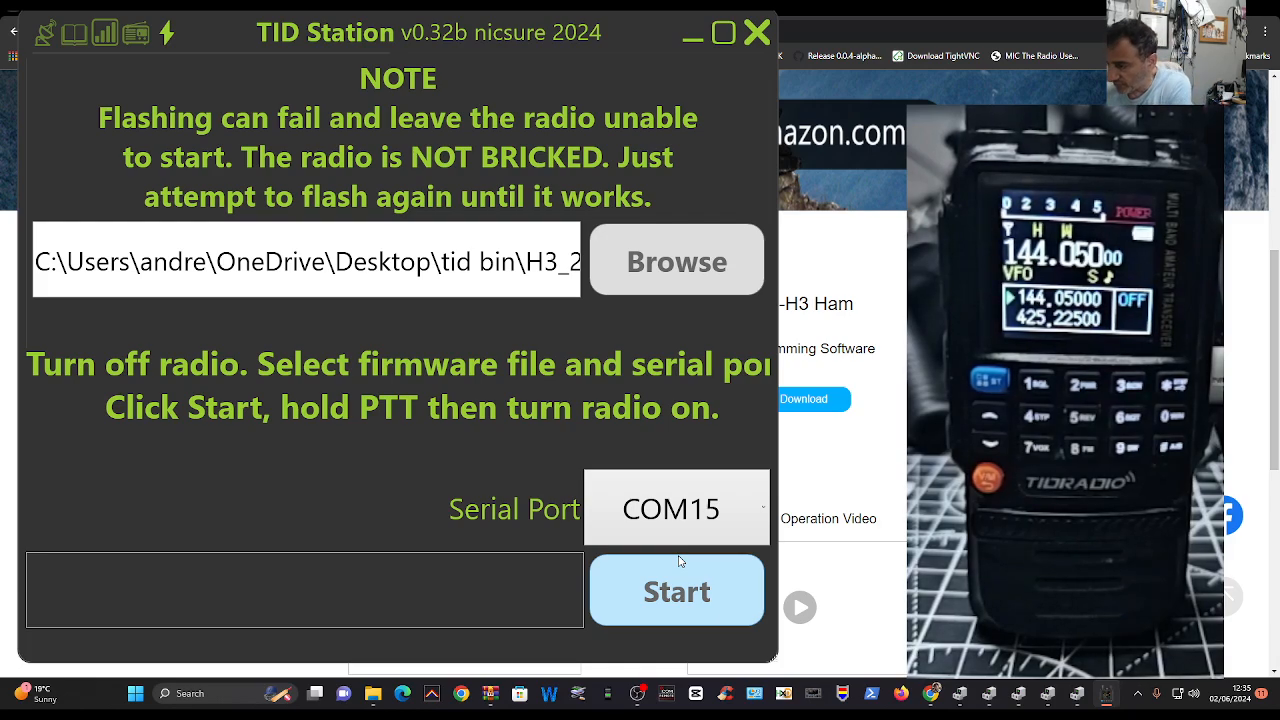
mouse_move(676, 543)
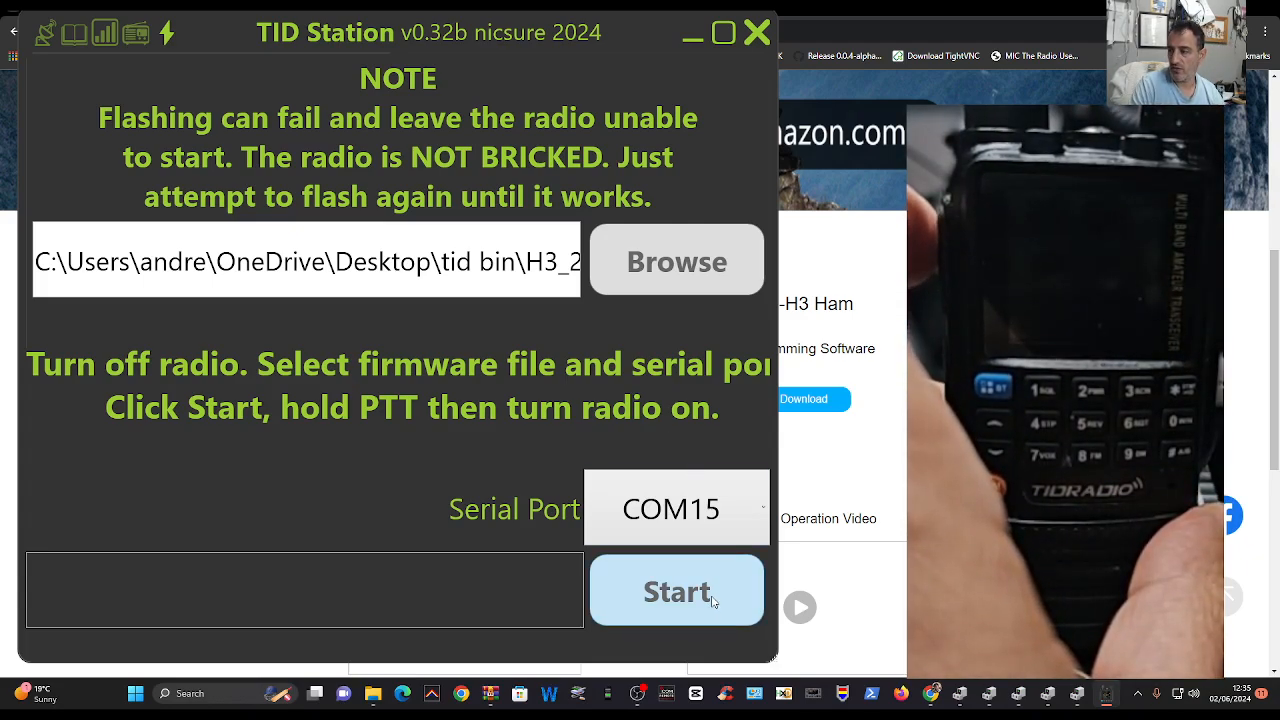
left_click(677, 590)
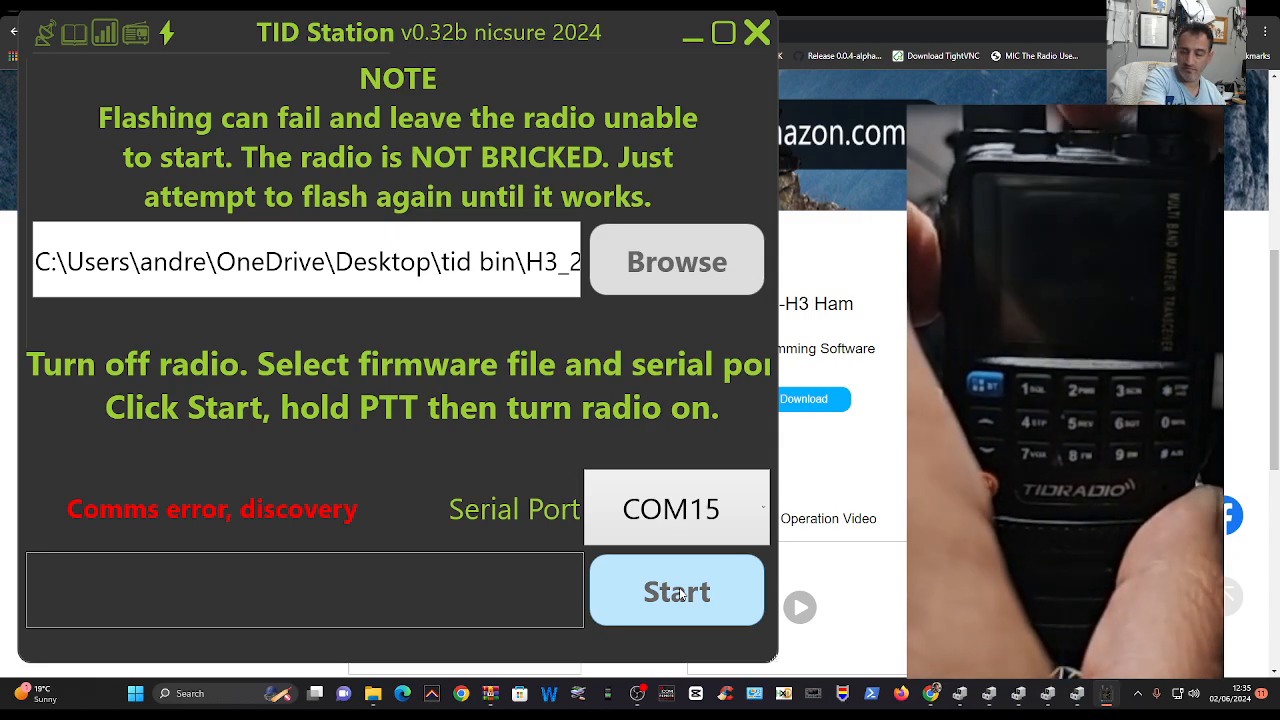
mouse_move(609, 525)
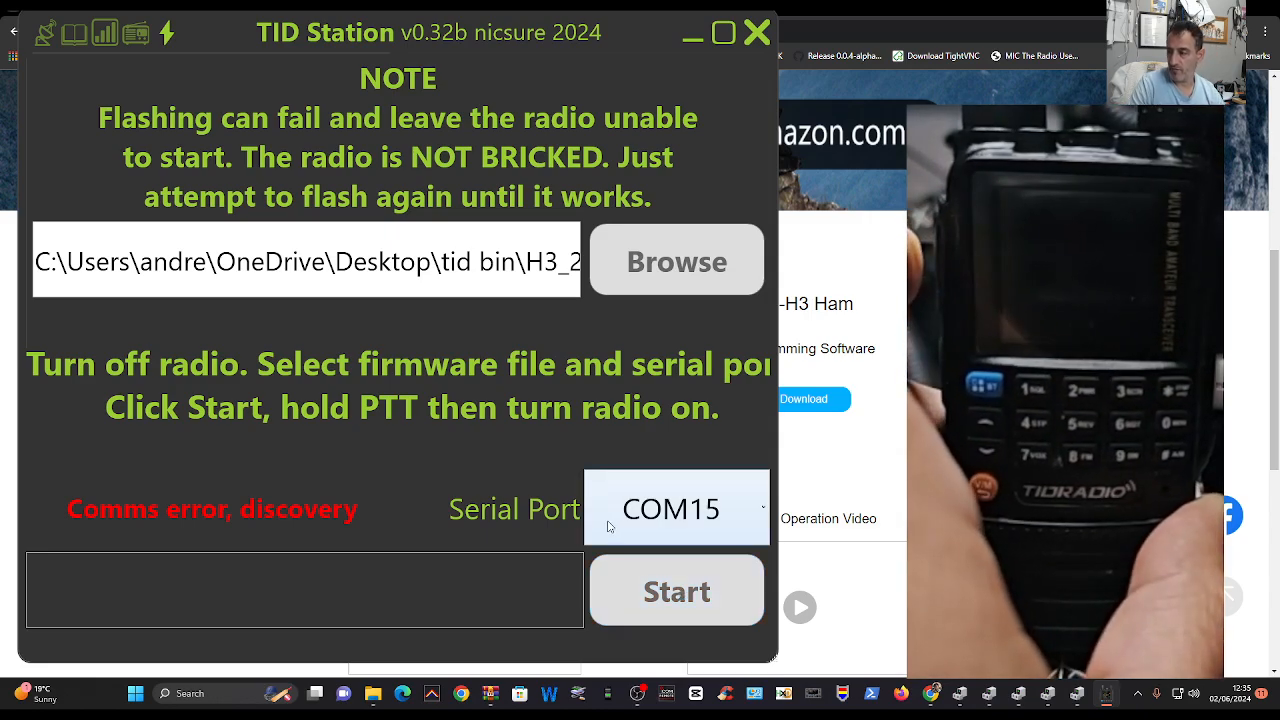
- Open the flashing Serial Port list to switch to COM8
left_click(676, 508)
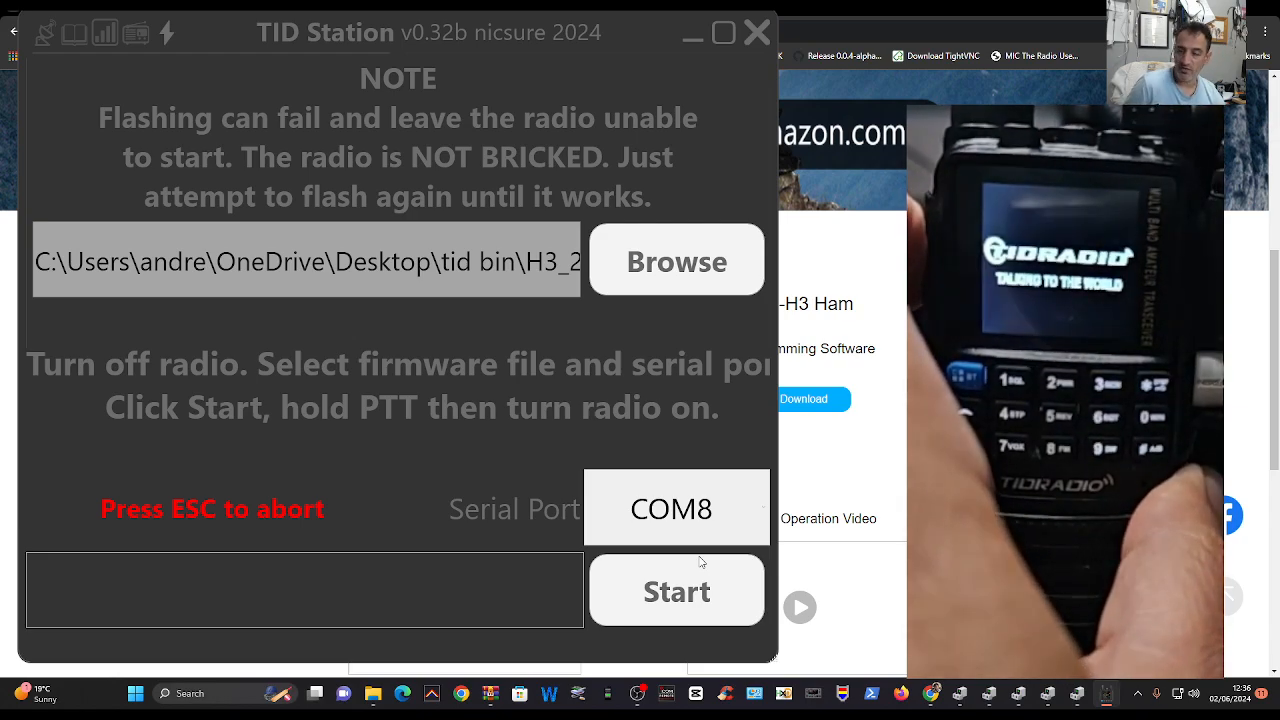
mouse_move(744, 48)
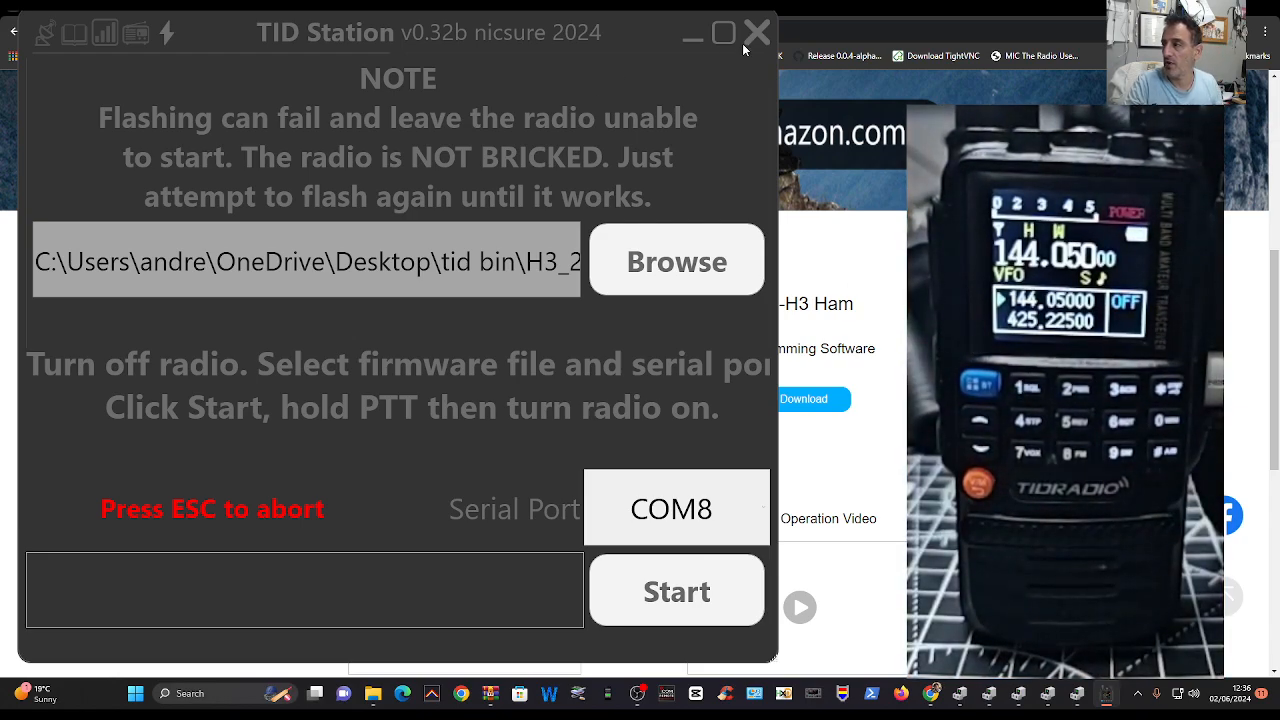
mouse_move(757, 40)
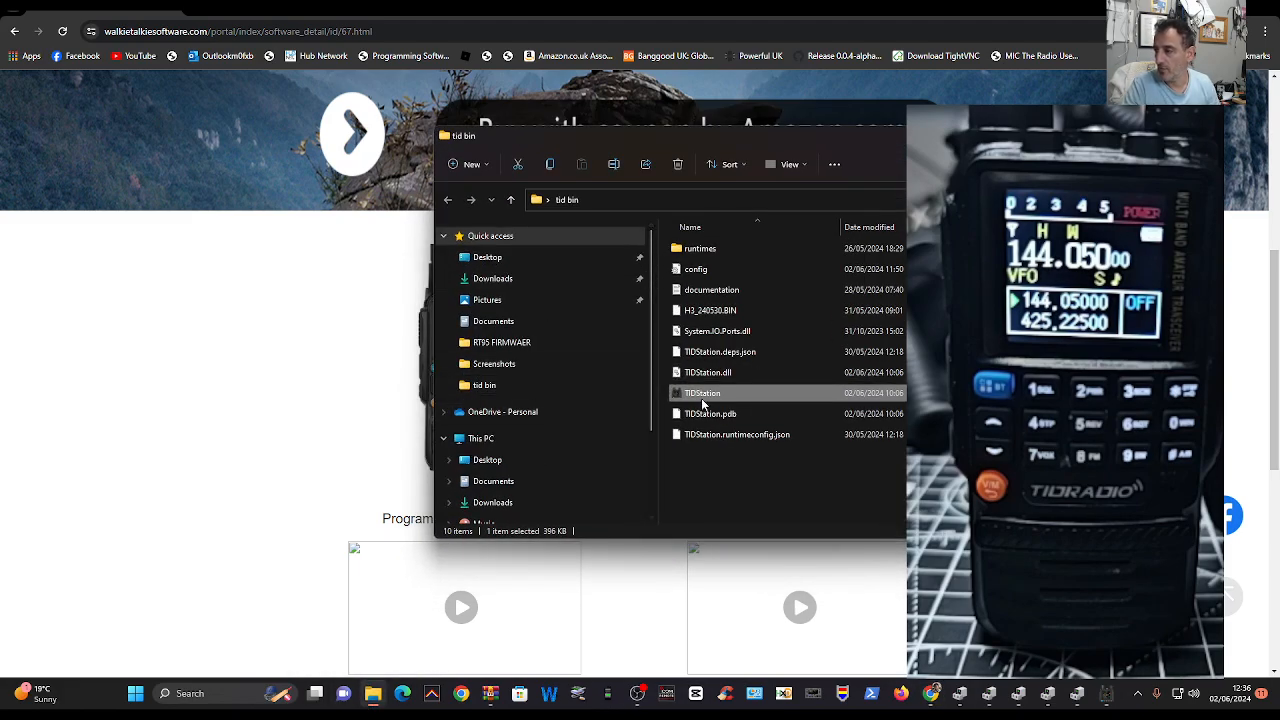
mouse_move(492, 596)
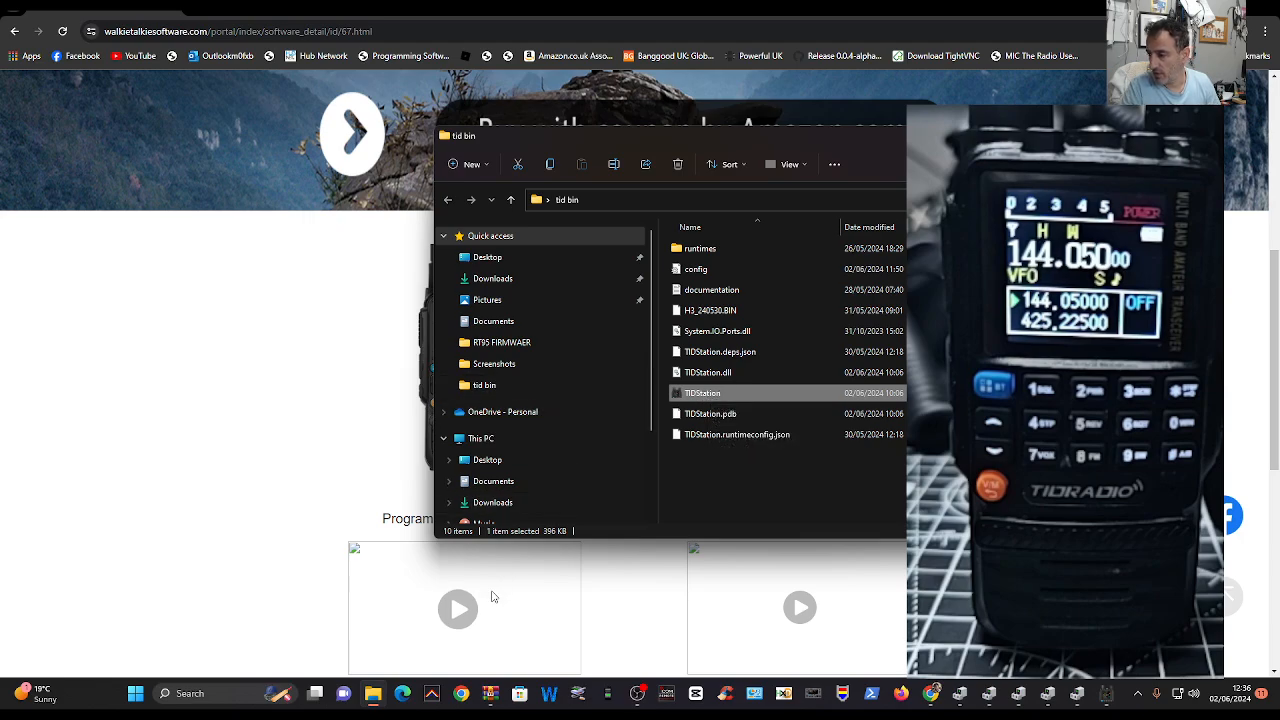
- Launch TD-H3_IAP, load H3_240530.BIN, and open the Communication Port settings
left_click(135, 693)
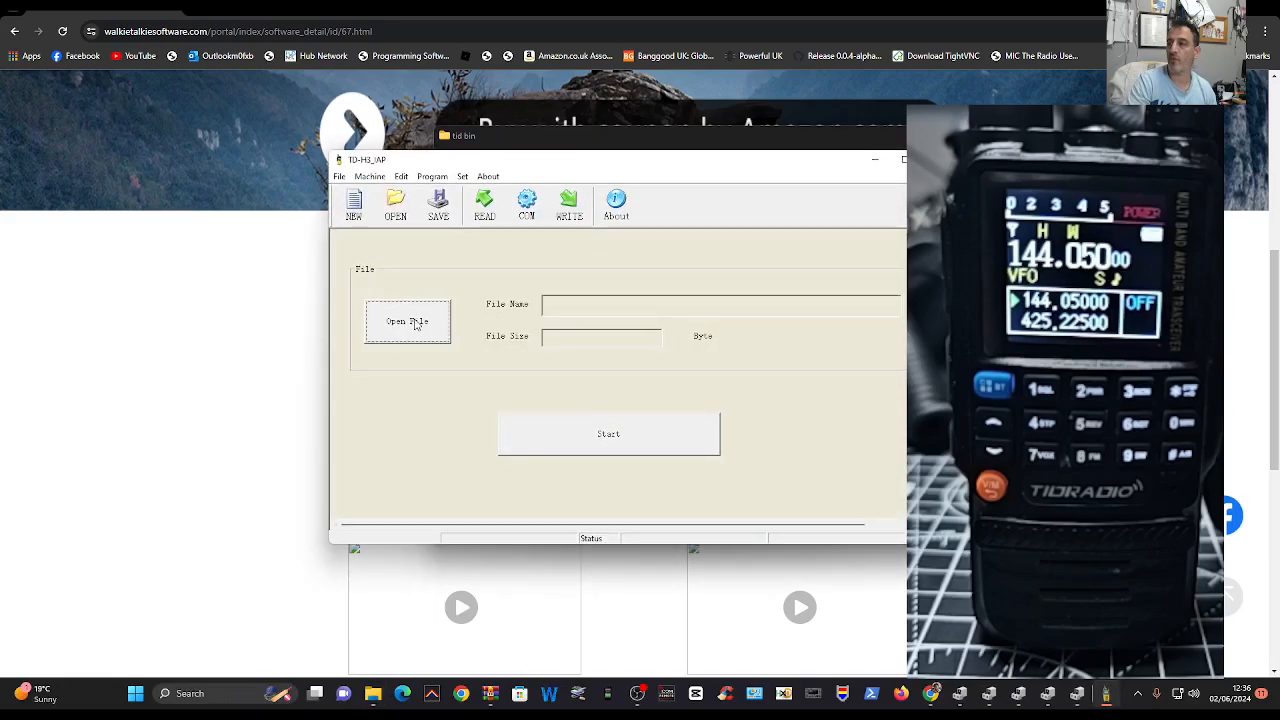
left_click(408, 321)
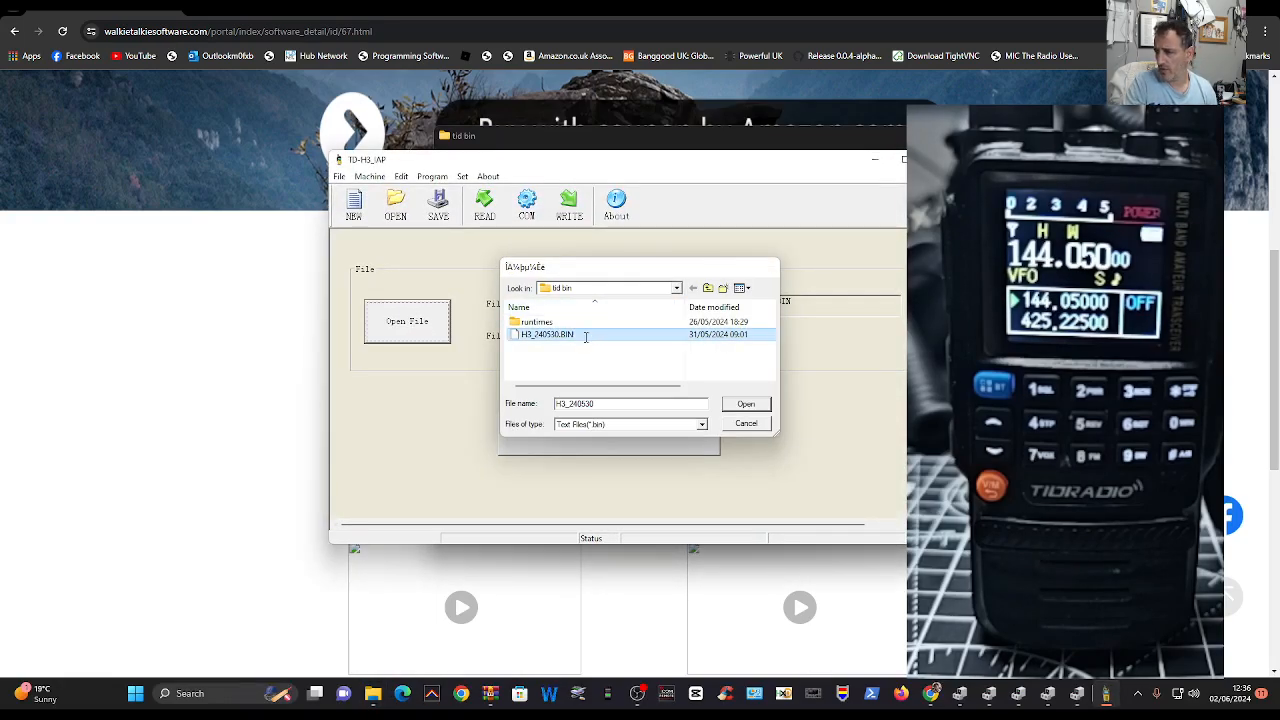
left_click(746, 403)
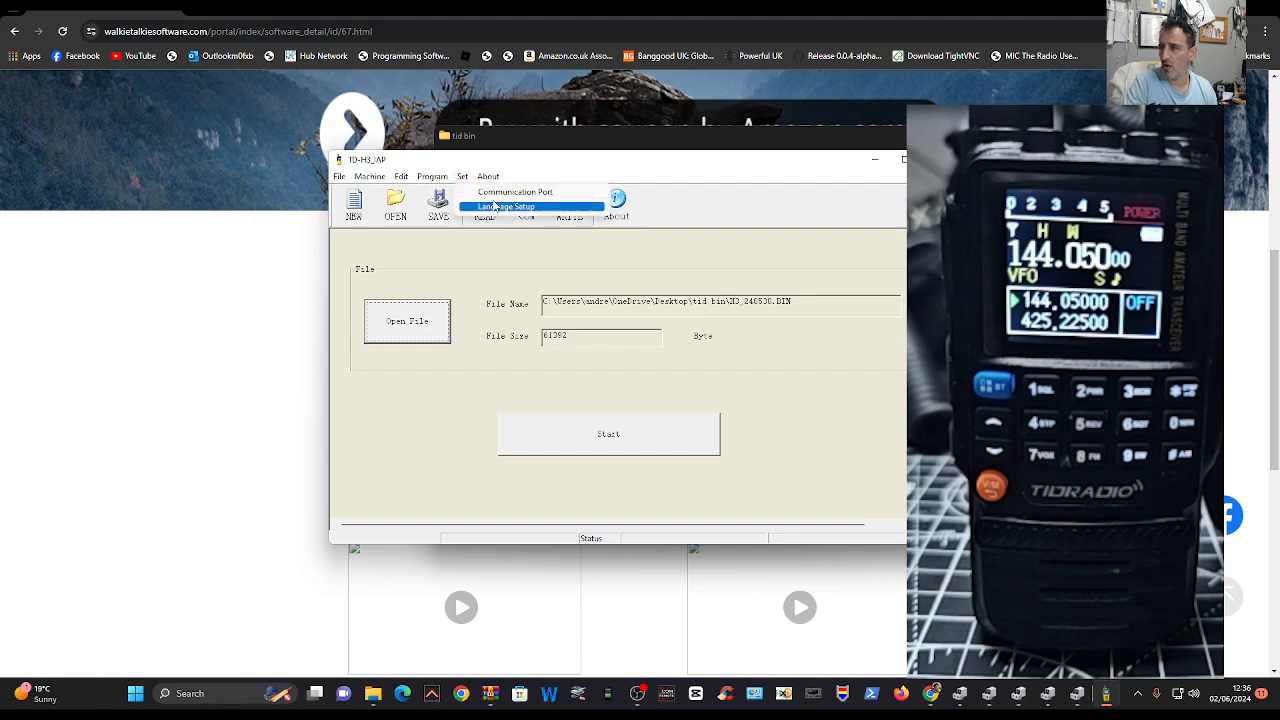
left_click(517, 191)
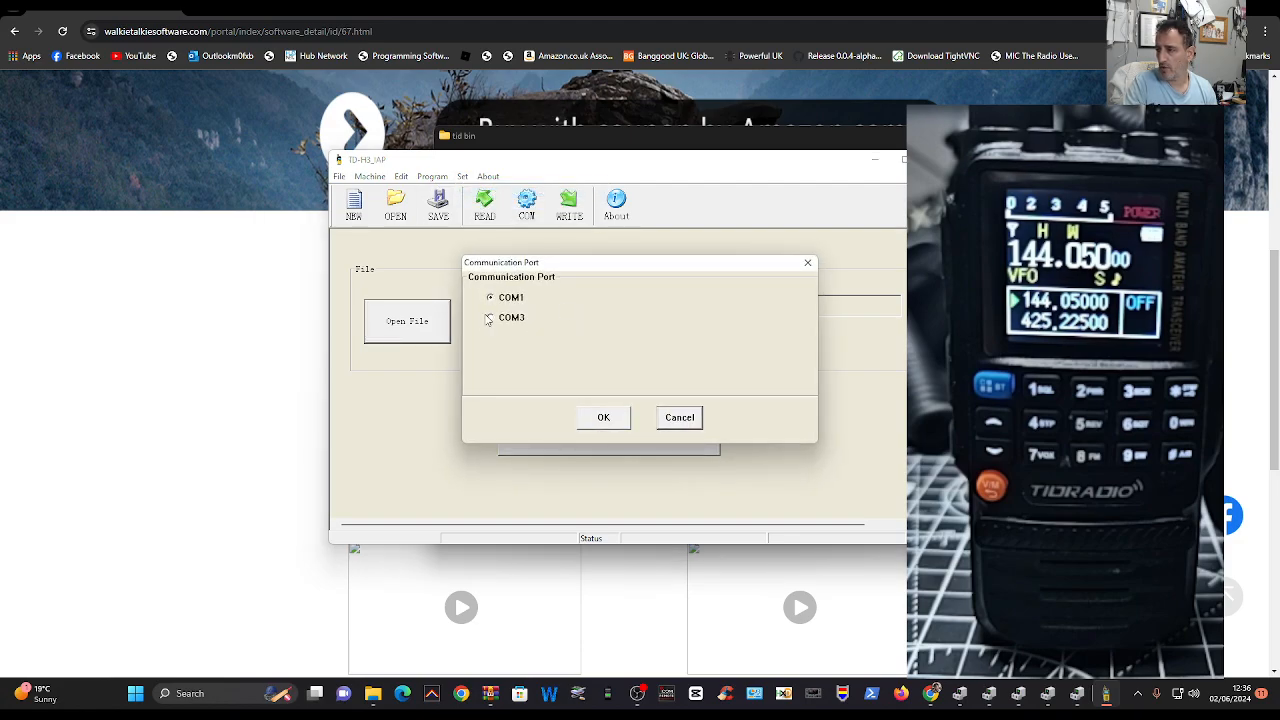
- Select the radio's COM8 port and confirm the Communication Port dialog
left_click(603, 417)
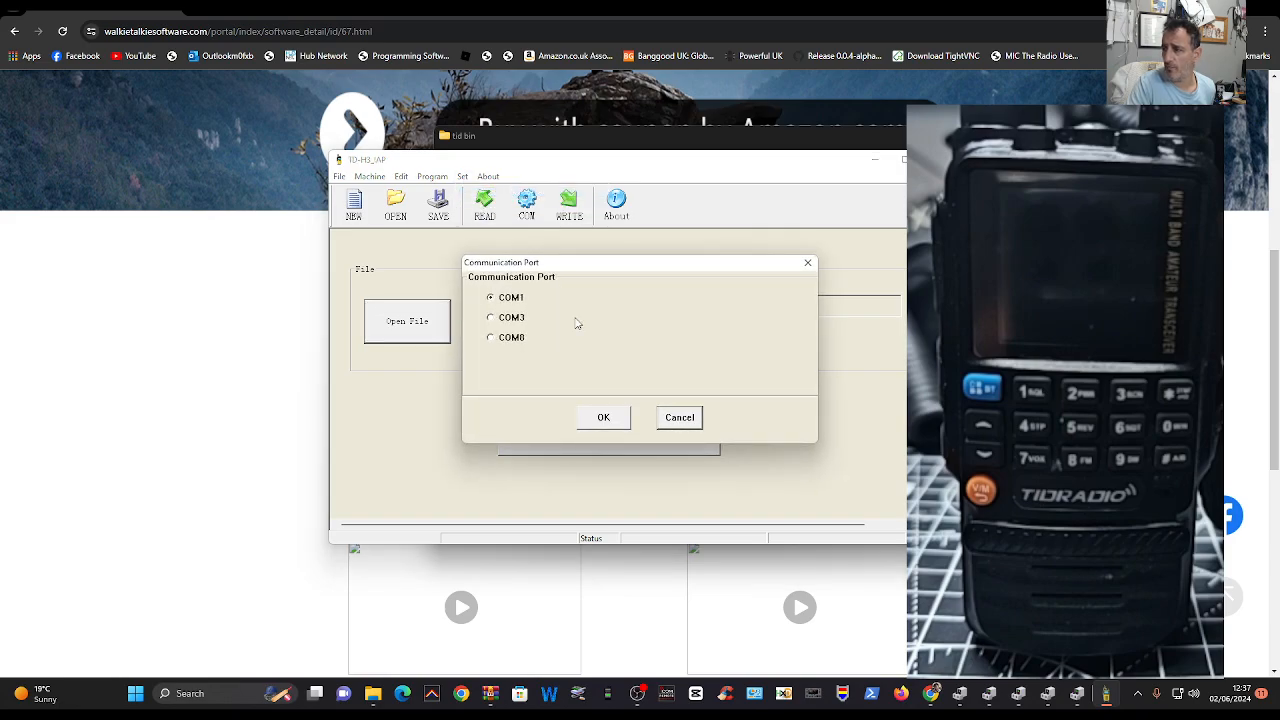
left_click(603, 417)
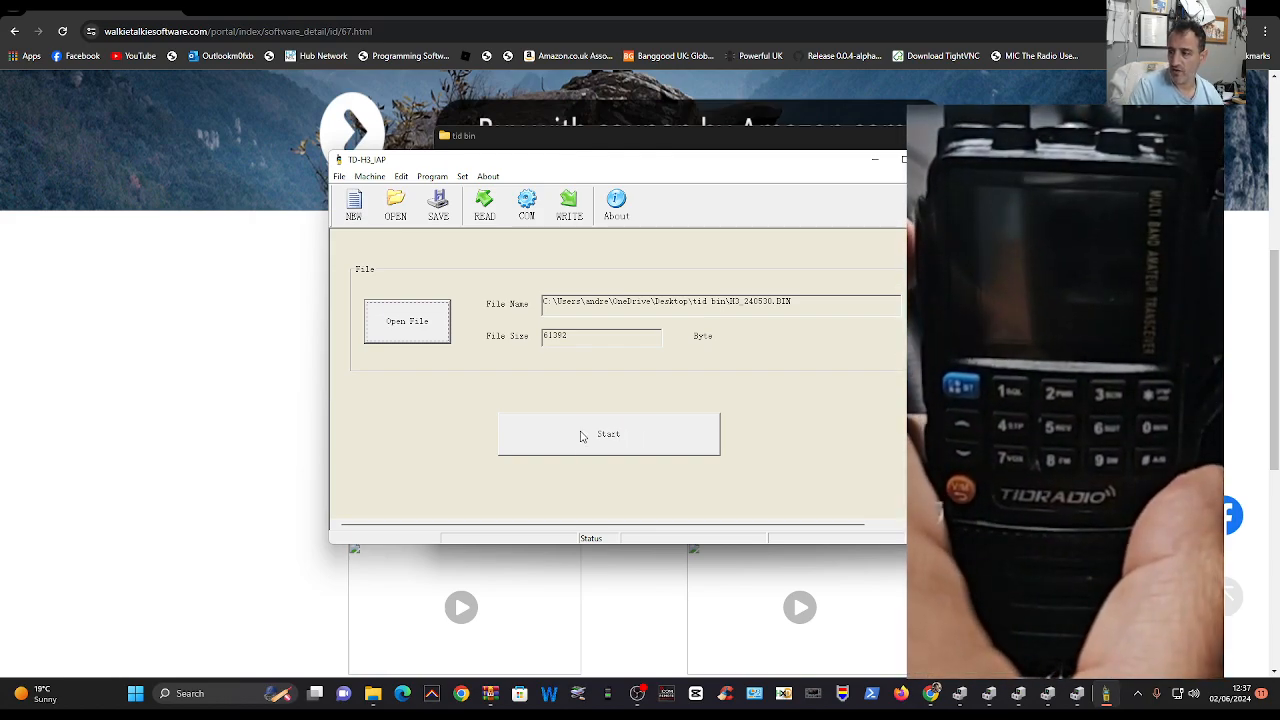
- Start flashing H3_240530.BIN, then dismiss the 'Error, Rtry' download-fail message
left_click(608, 434)
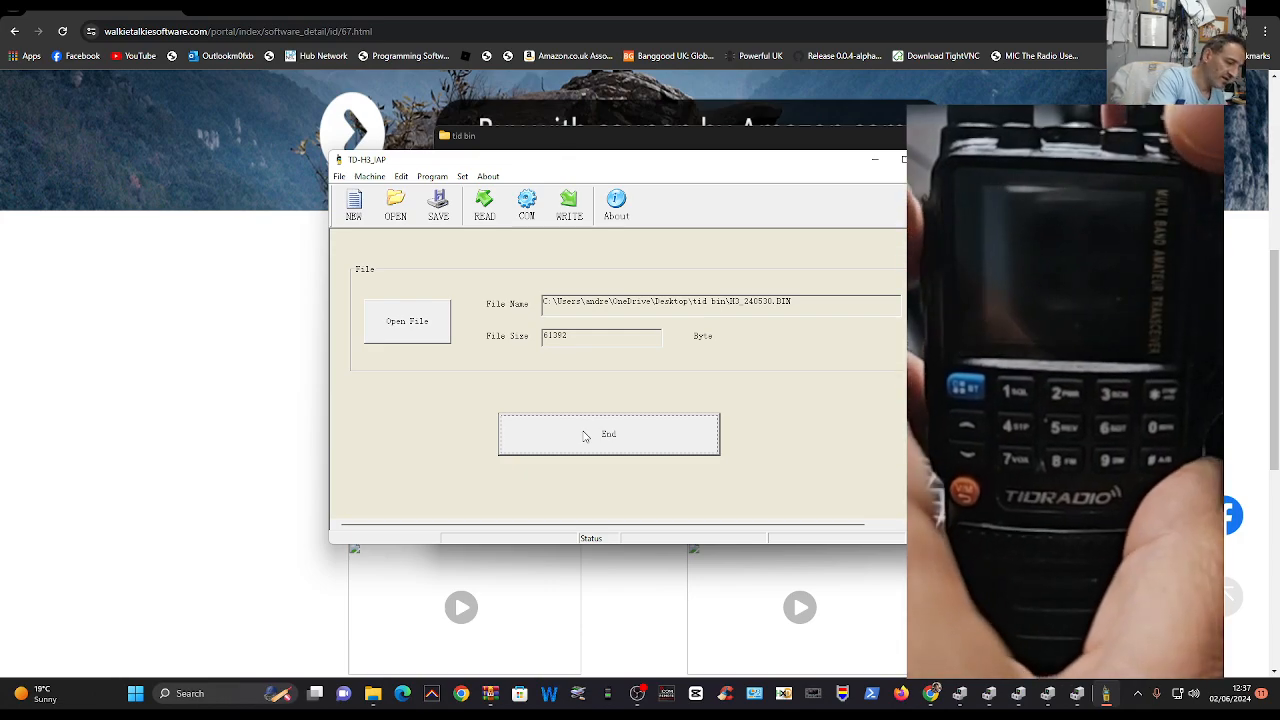
left_click(608, 434)
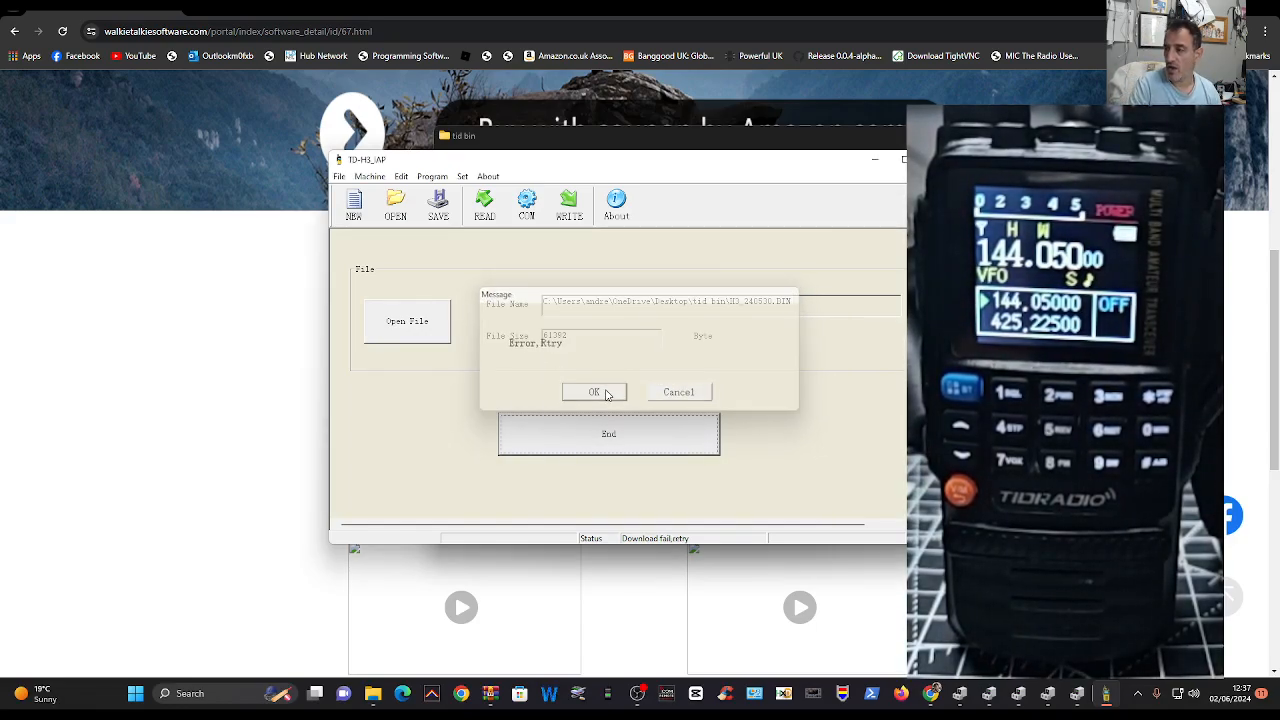
left_click(593, 391)
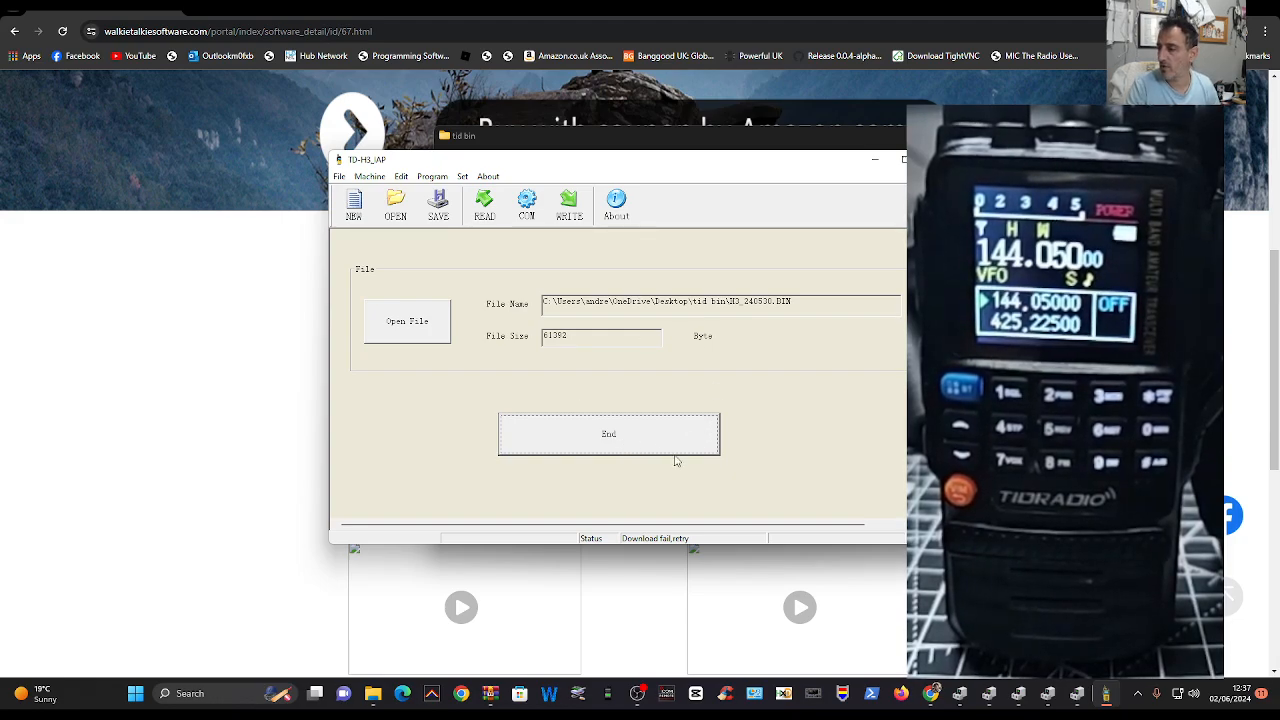
mouse_move(746, 424)
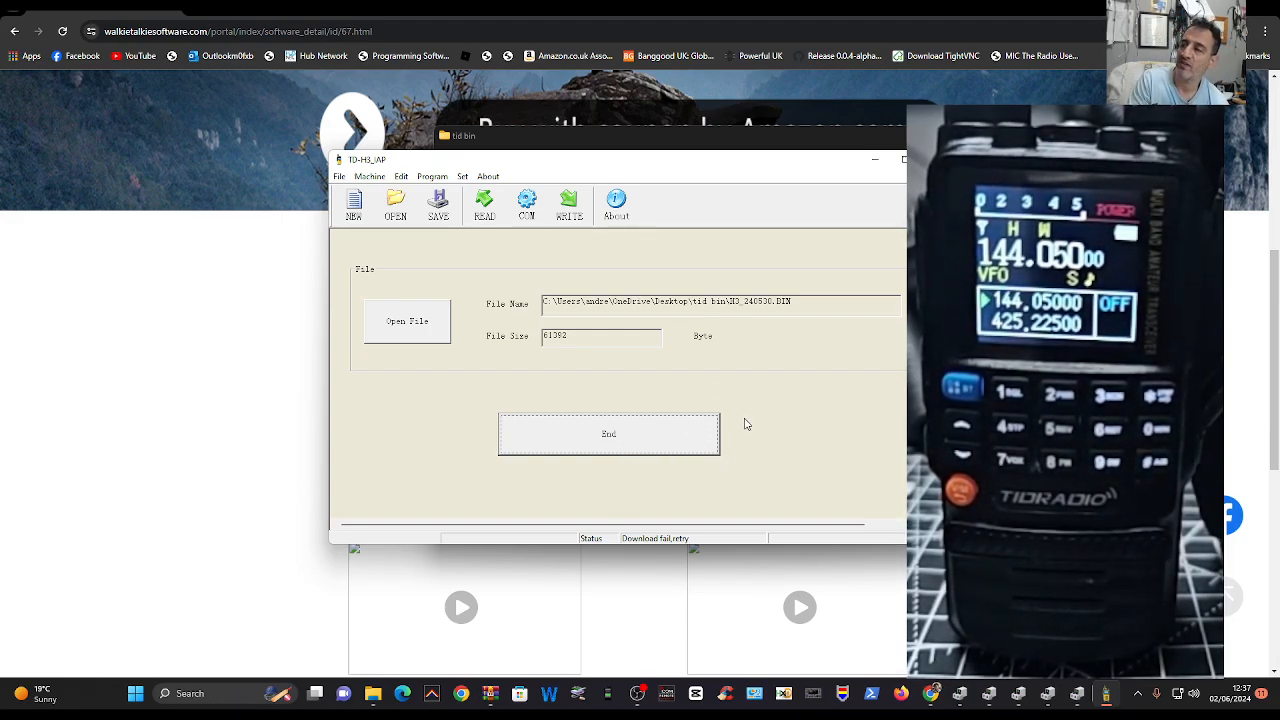